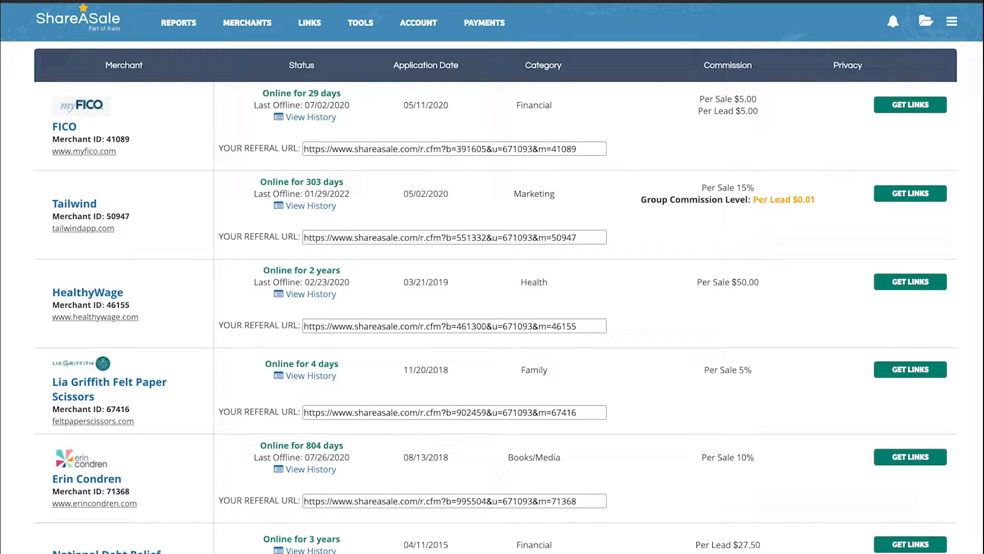
Step: Go to the dashboard, then the Search for Merchants page with trending merchants
click(208, 80)
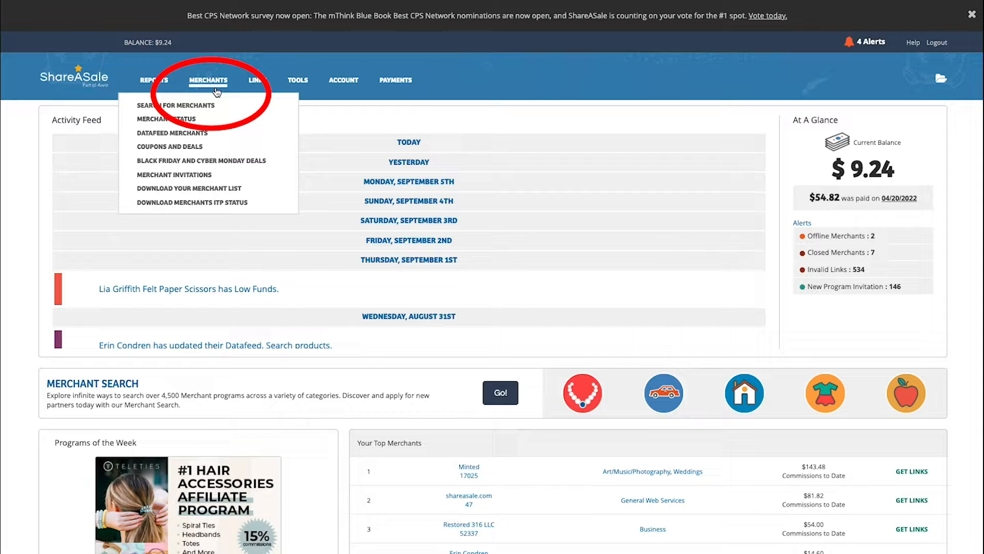
click(178, 105)
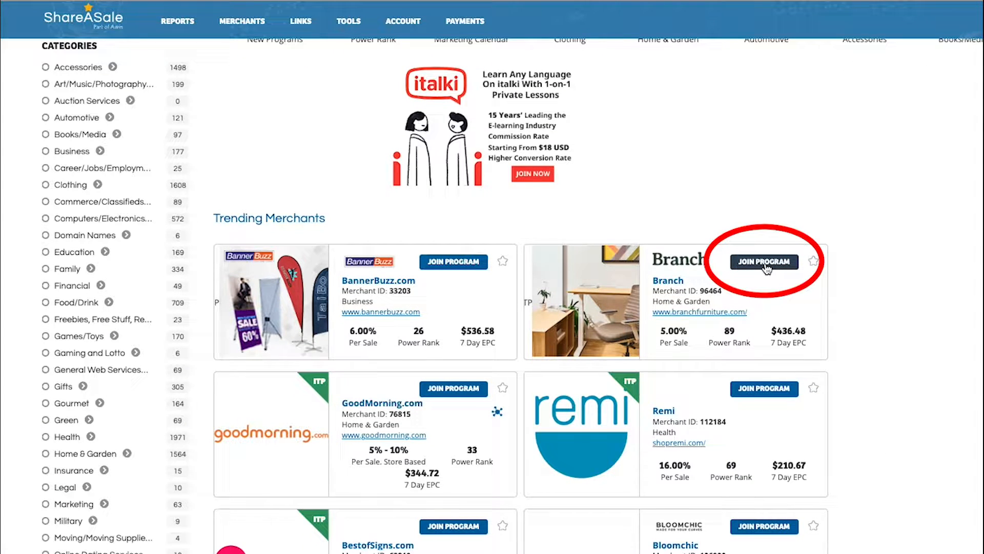
scroll(down, 3)
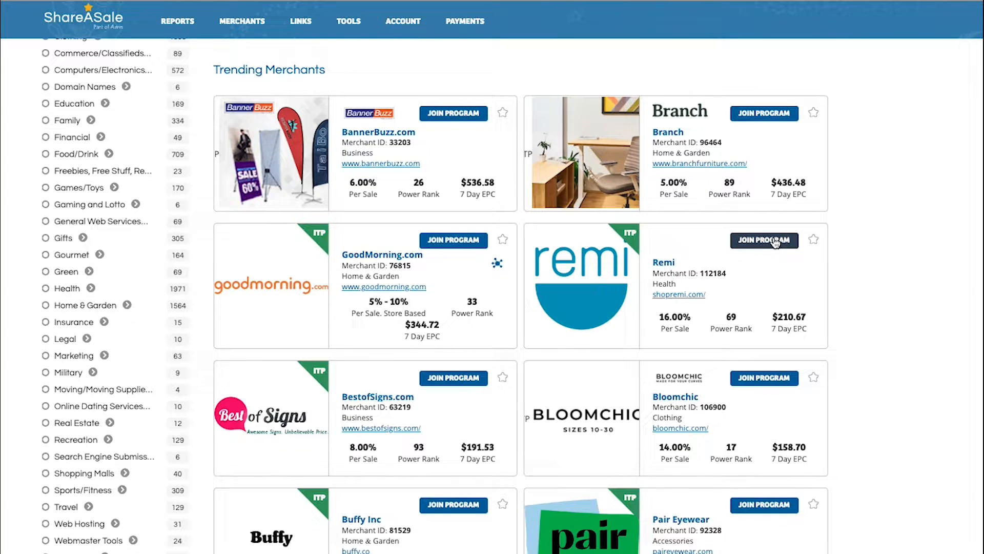
Step: Start joining the Remi program, then close the Apply To Program dialog without applying
click(764, 240)
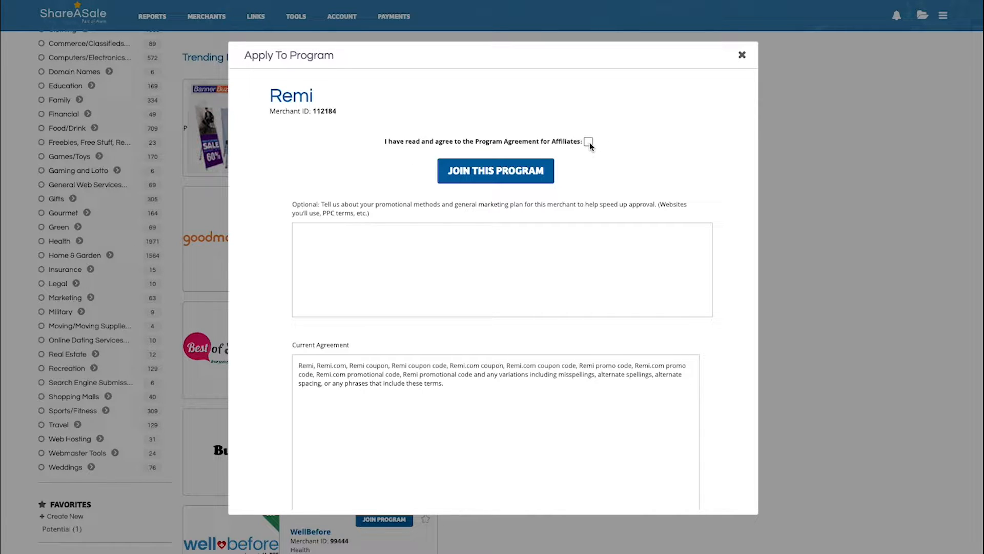
scroll(down, 3)
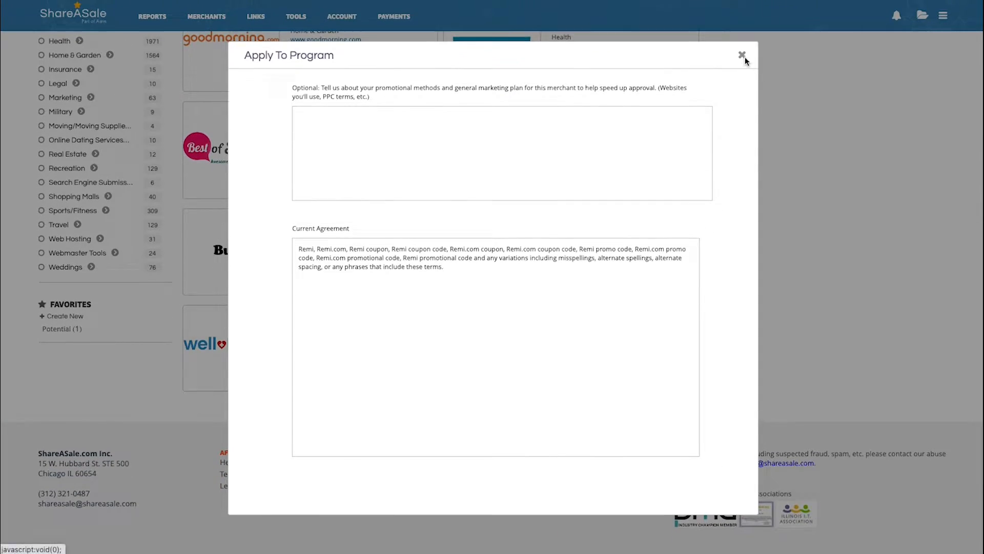
click(743, 56)
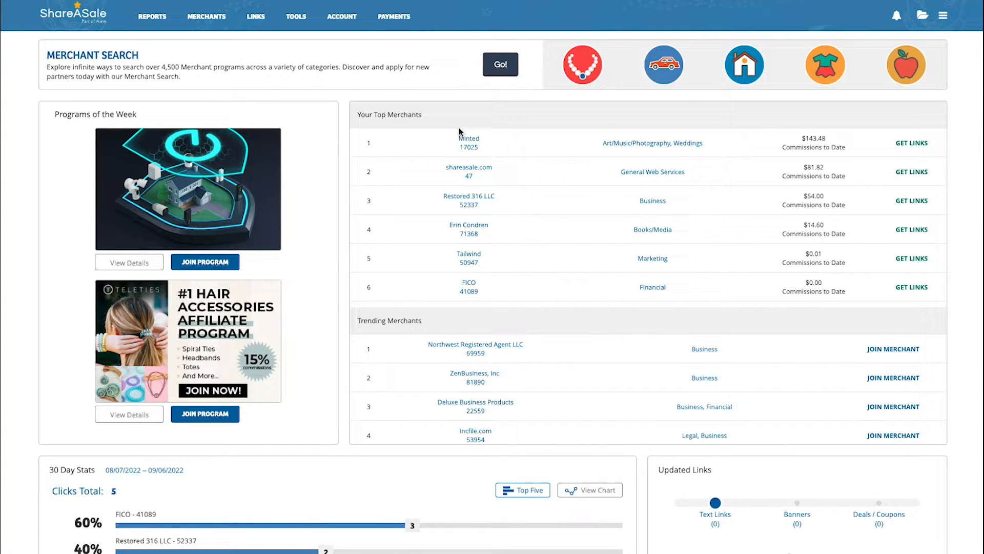
mouse_move(812, 149)
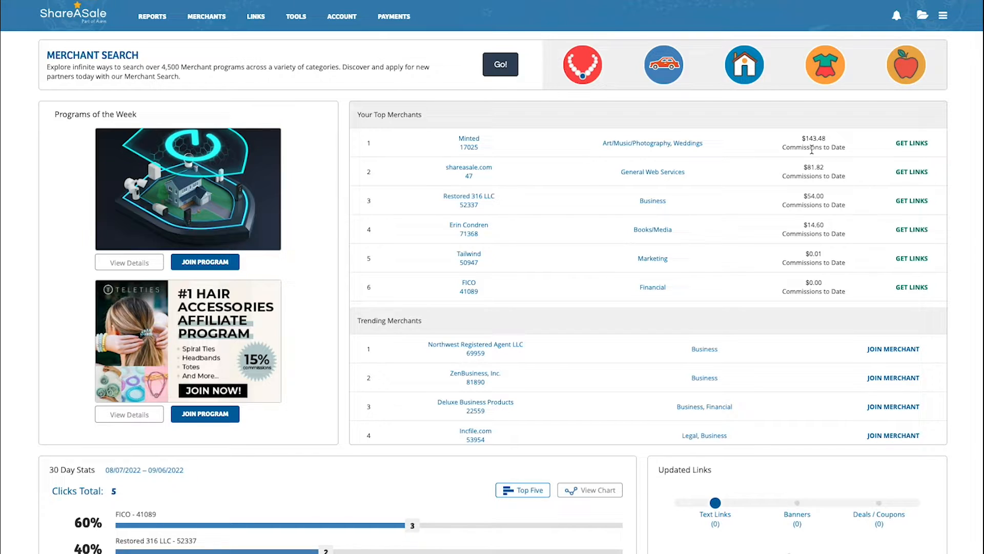
mouse_move(589, 394)
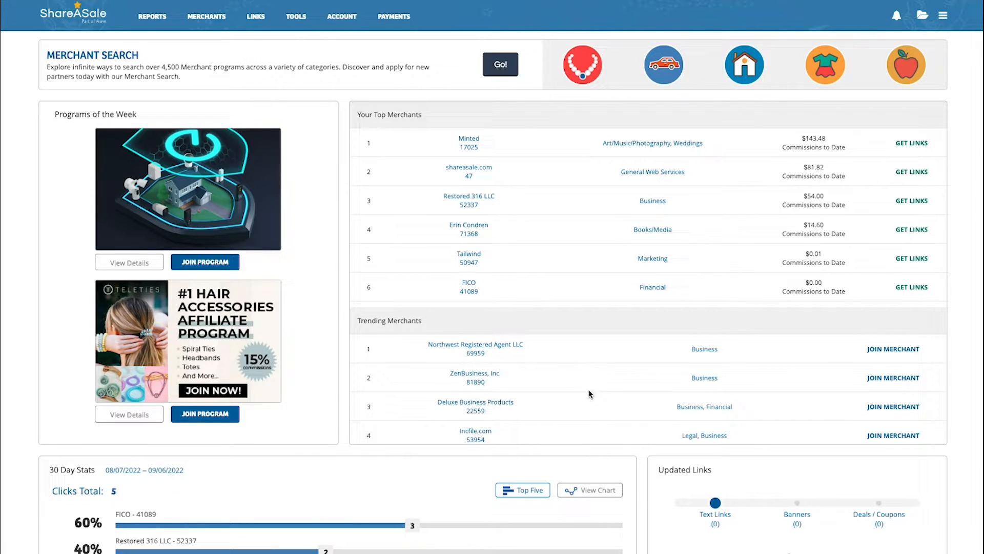
mouse_move(639, 407)
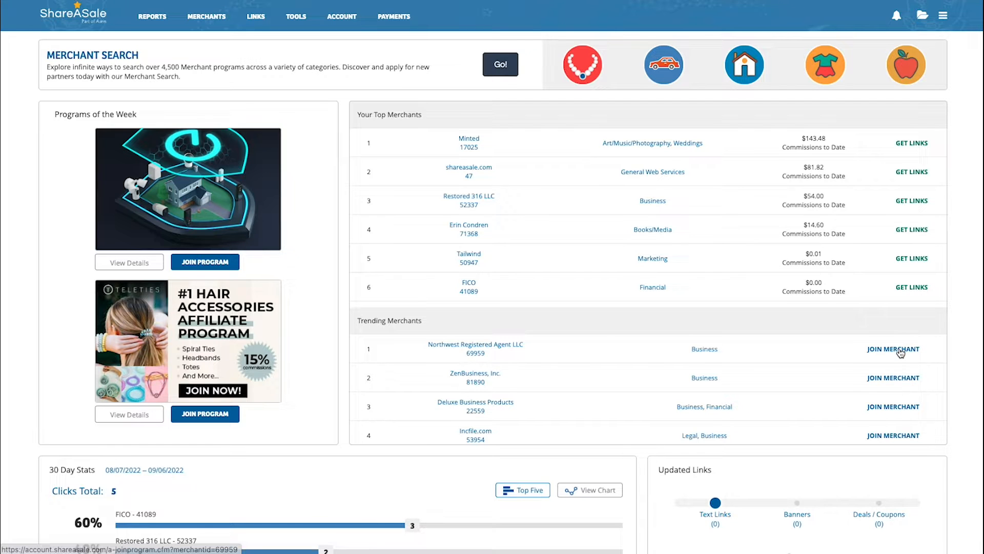
Step: Scroll back up the dashboard to the activity feed and balance summary
scroll(up, 3)
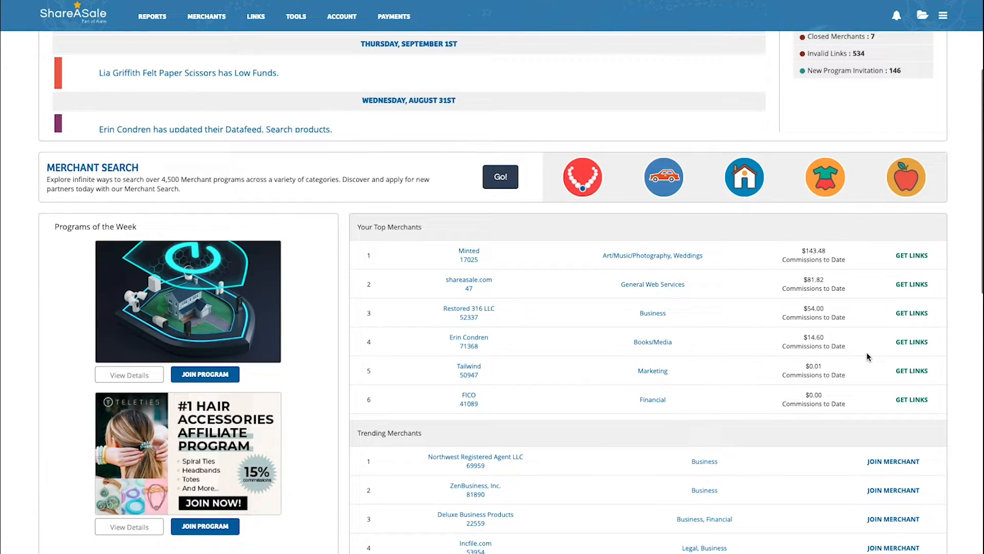
scroll(up, 3)
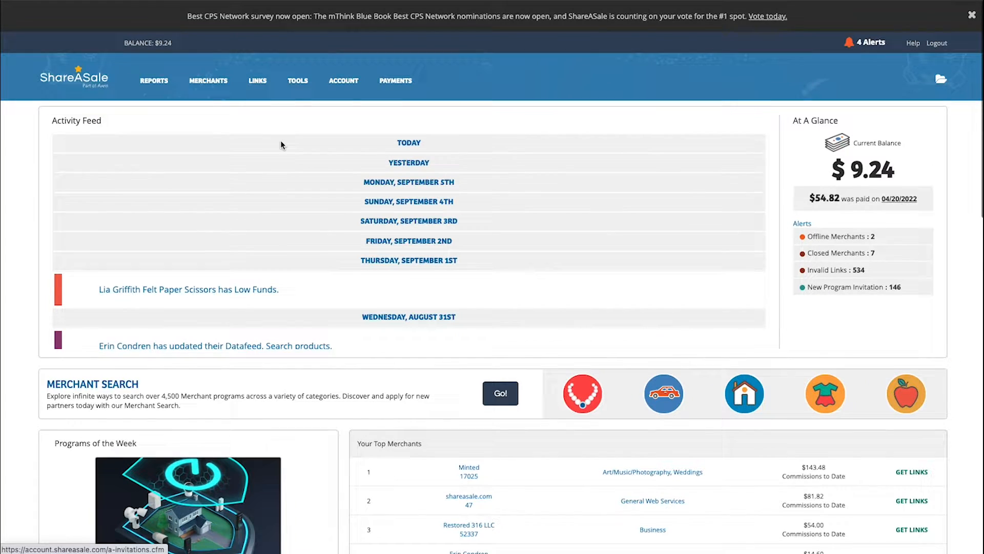
Step: Go to Get a Link/Banner and look over the Recently Joined merchants list with FICO first
click(256, 80)
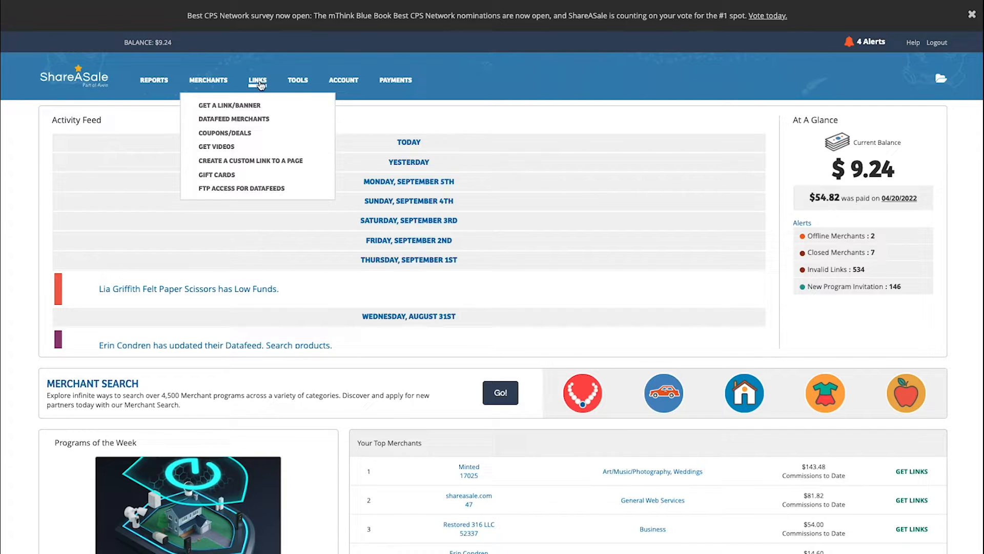
mouse_move(230, 107)
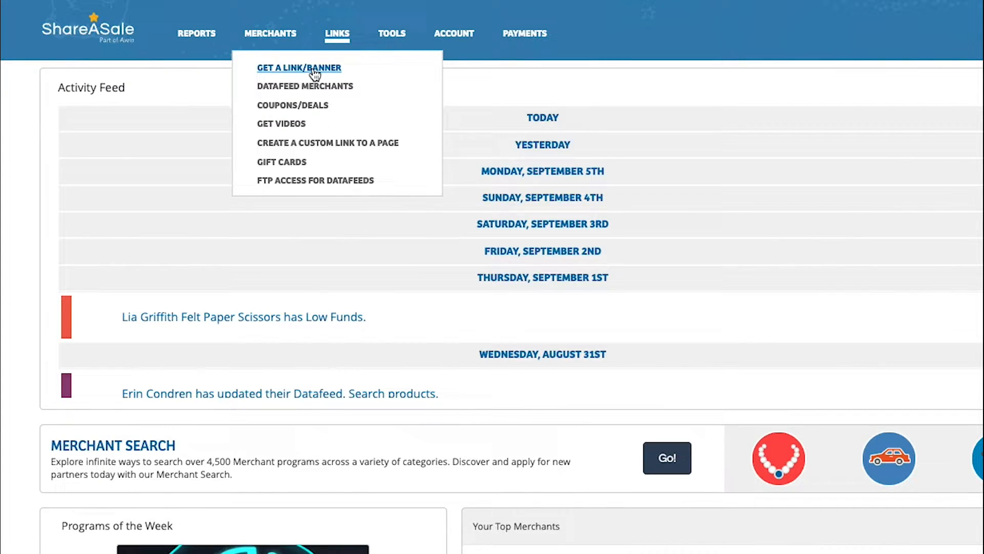
click(299, 68)
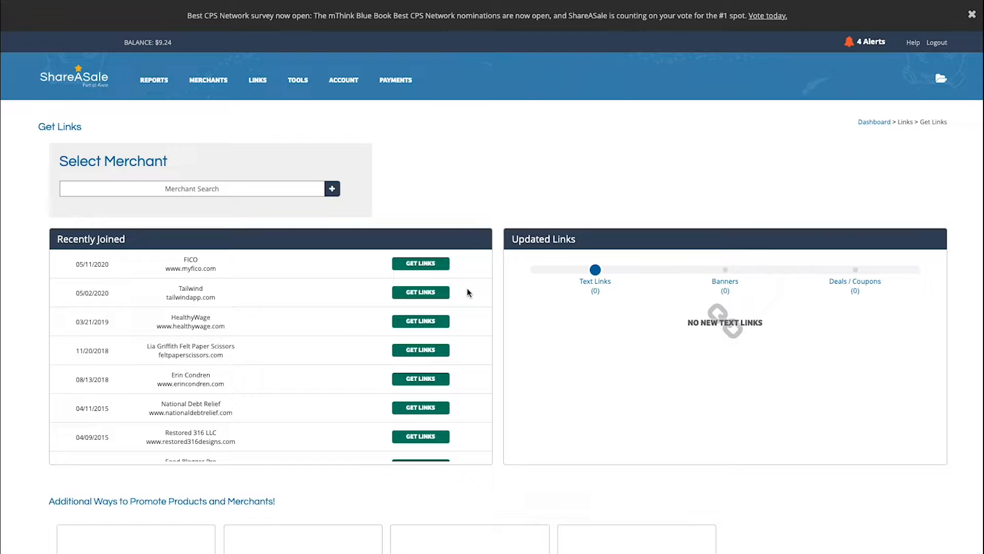
scroll(down, 3)
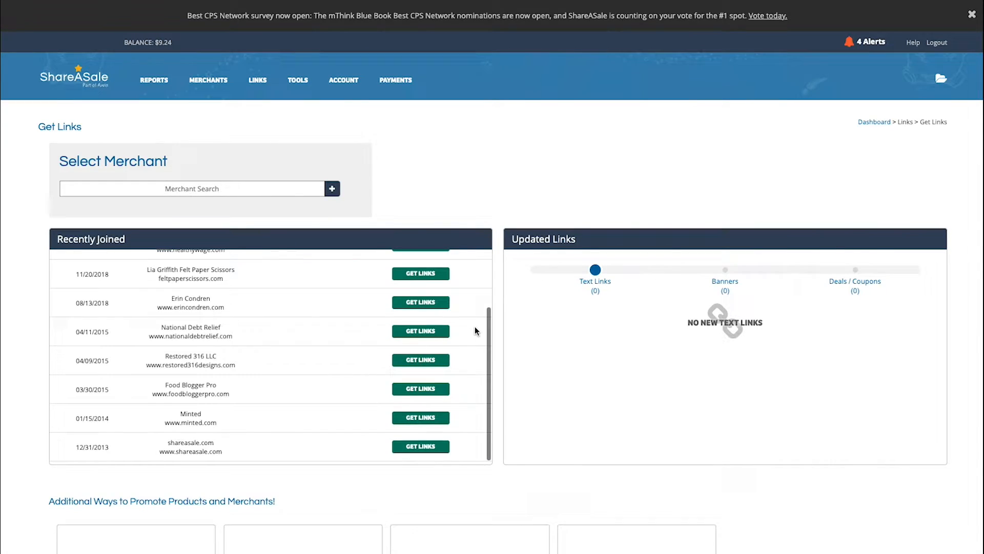
scroll(up, 3)
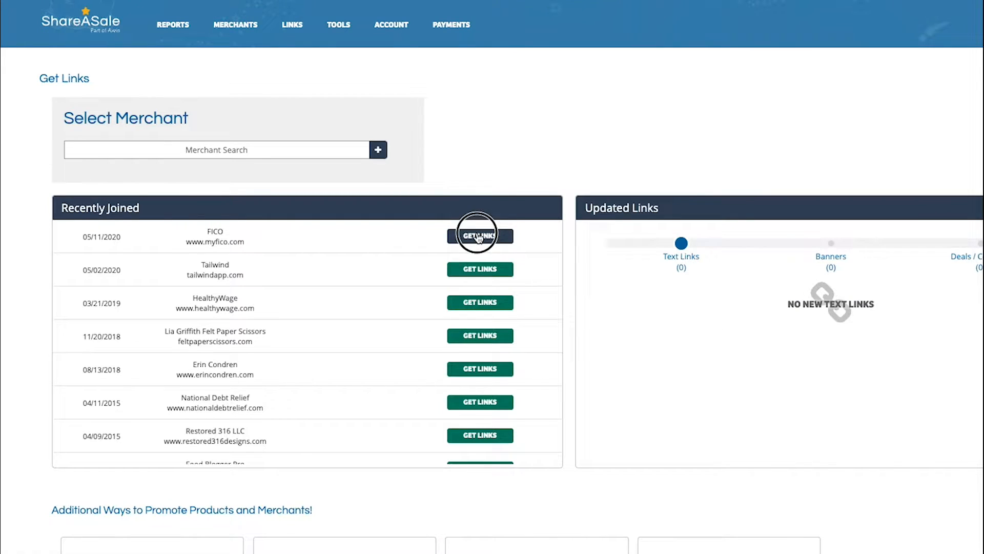
Step: Bring up FICO's available links and view its Product Showcase option
click(480, 236)
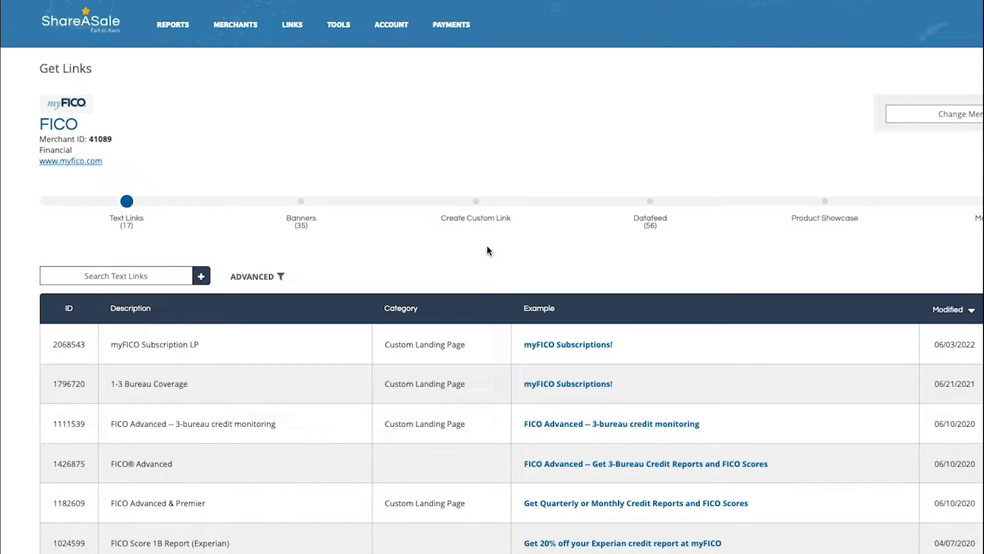
mouse_move(210, 189)
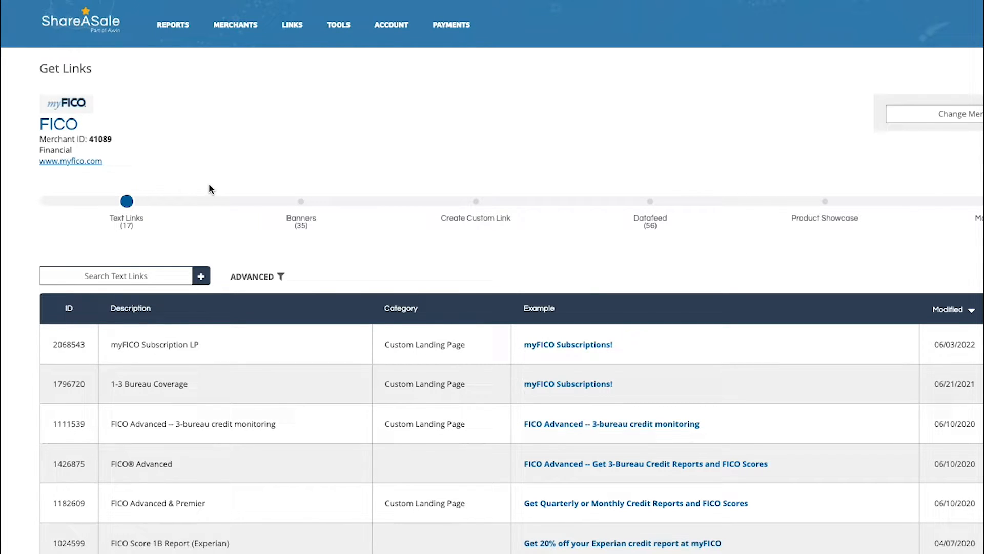
mouse_move(211, 196)
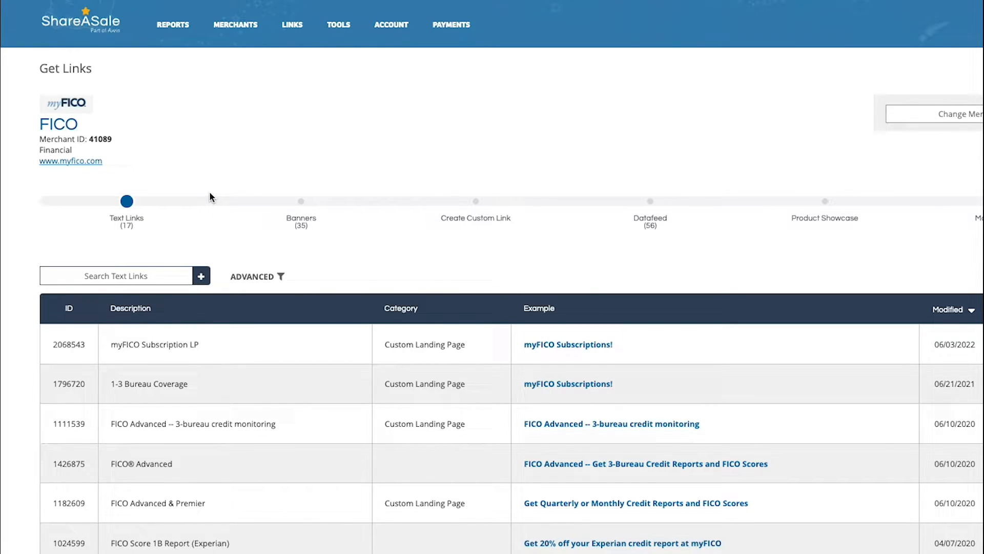
mouse_move(352, 226)
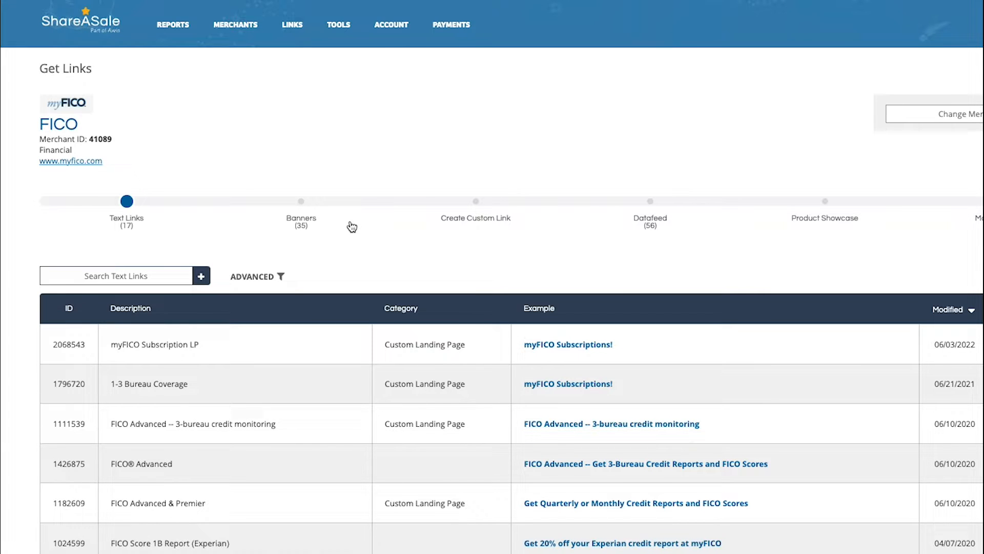
mouse_move(814, 264)
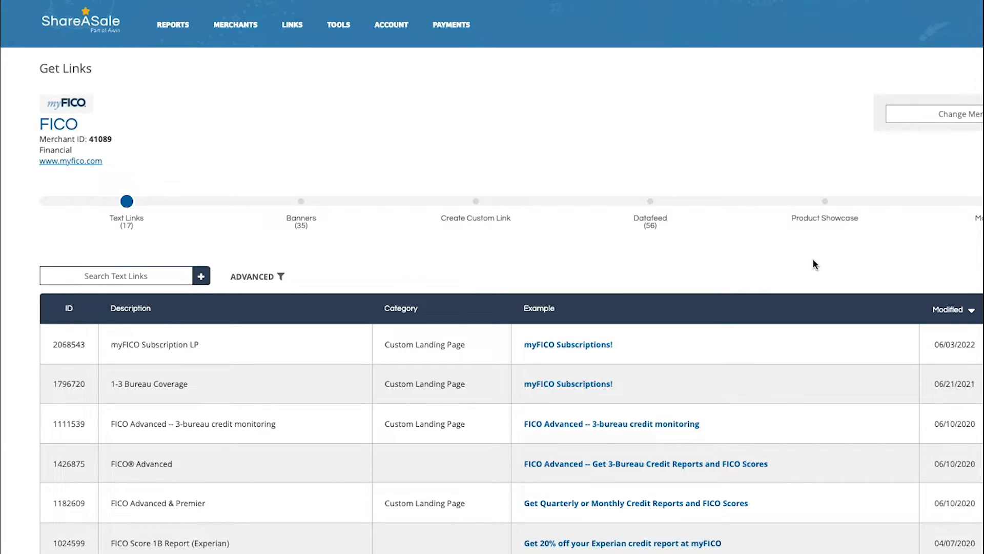
scroll(down, 3)
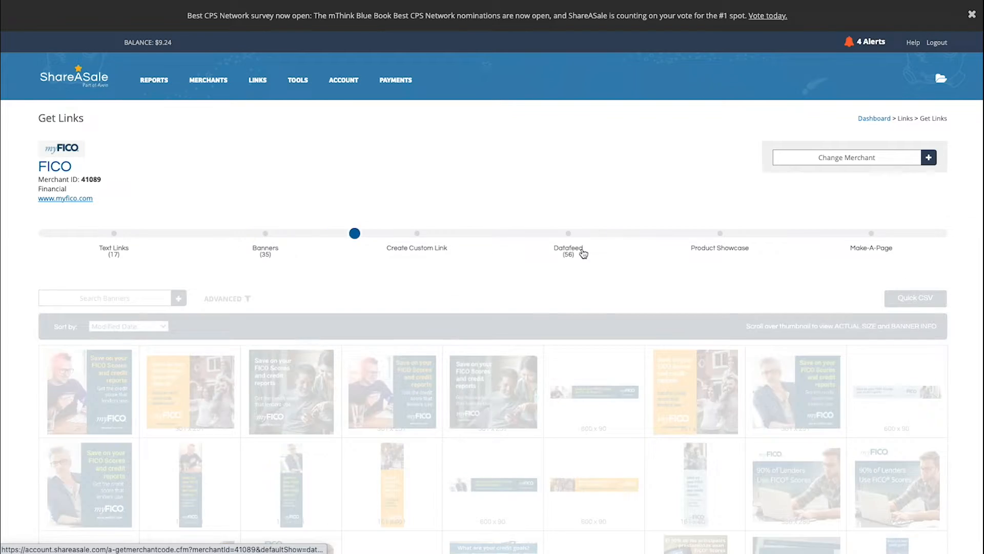
click(720, 233)
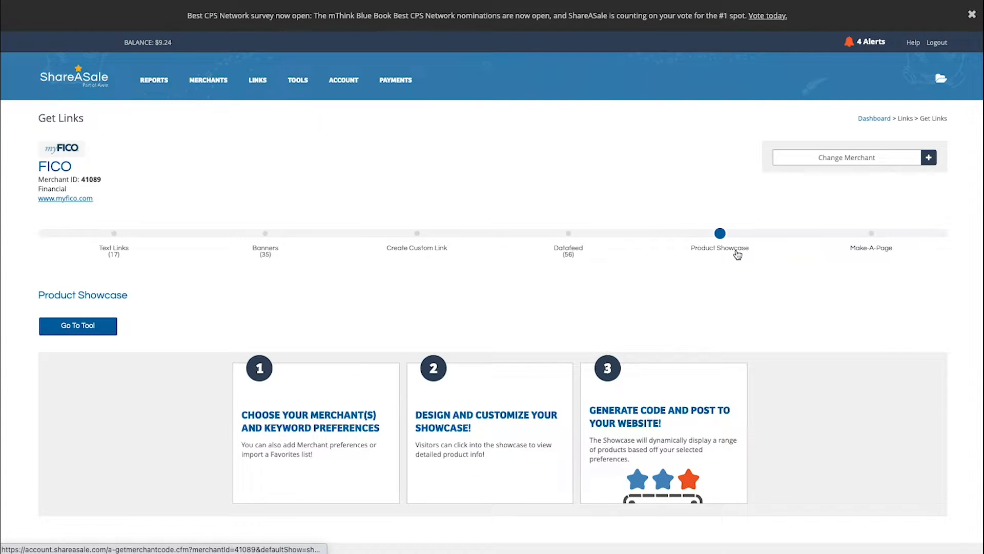
Step: Look at FICO's Datafeed and Create Custom Link options, ending on its 17 text links
click(416, 247)
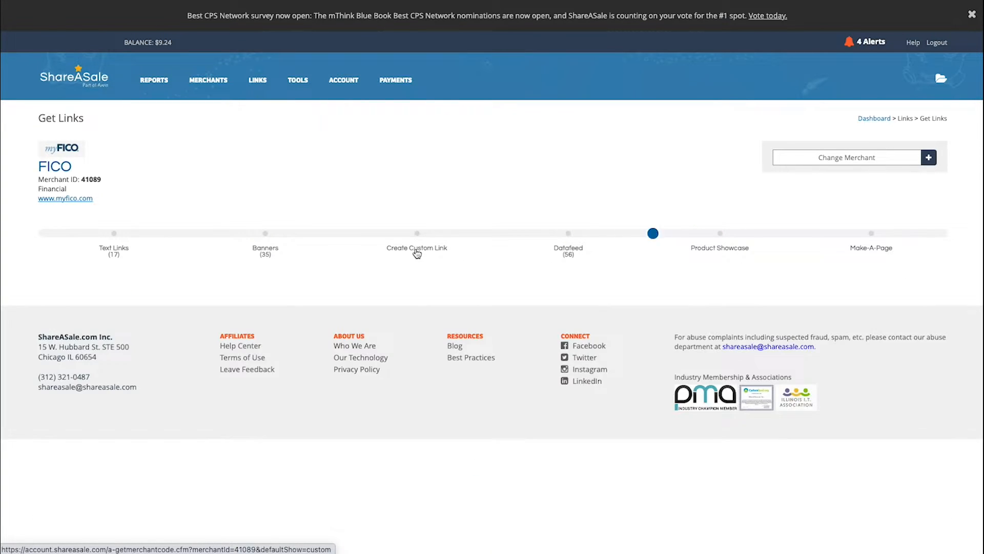
click(416, 233)
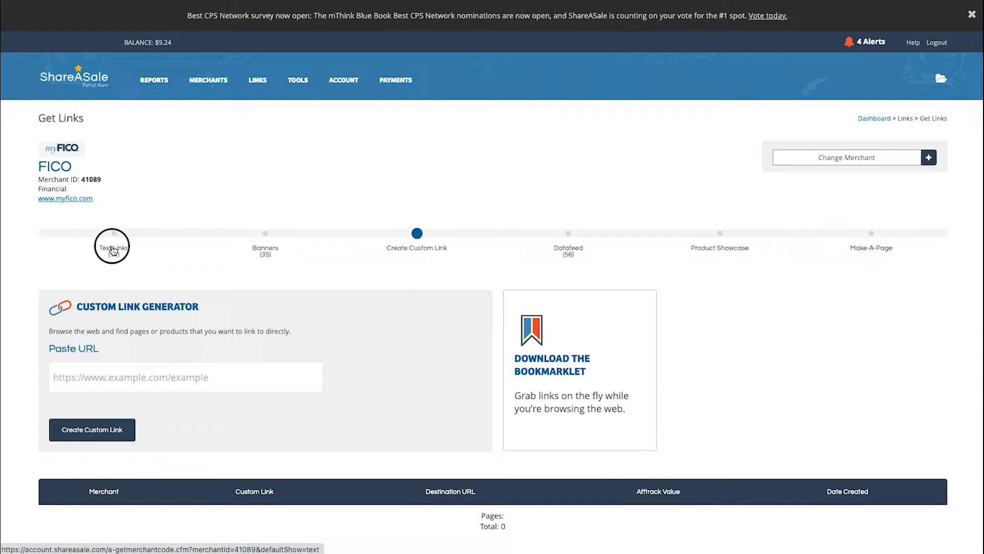
click(113, 245)
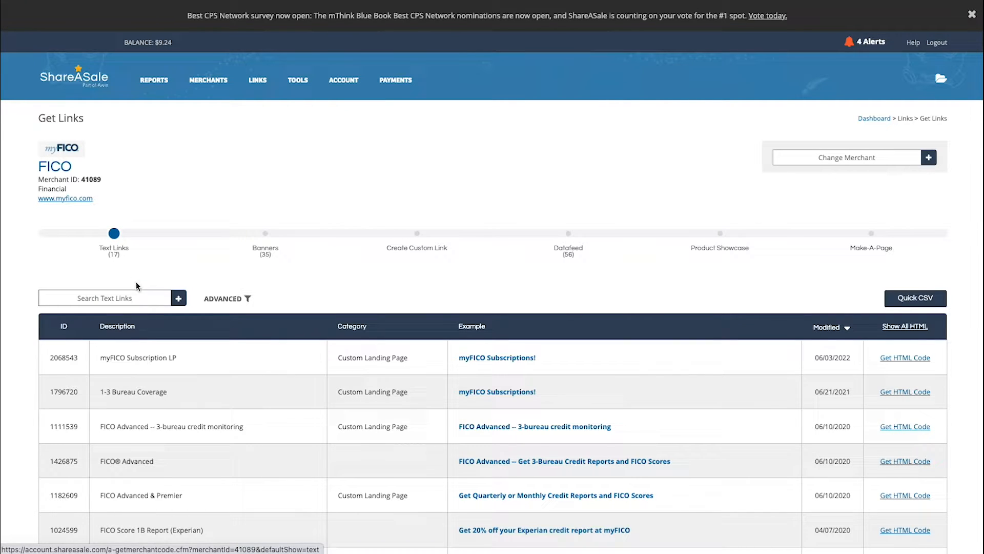
scroll(down, 3)
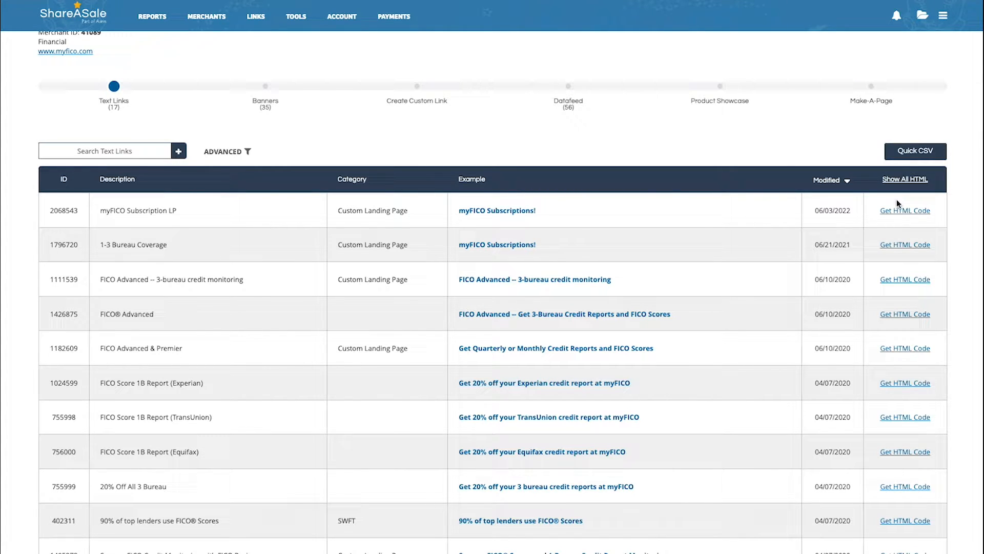
mouse_move(829, 258)
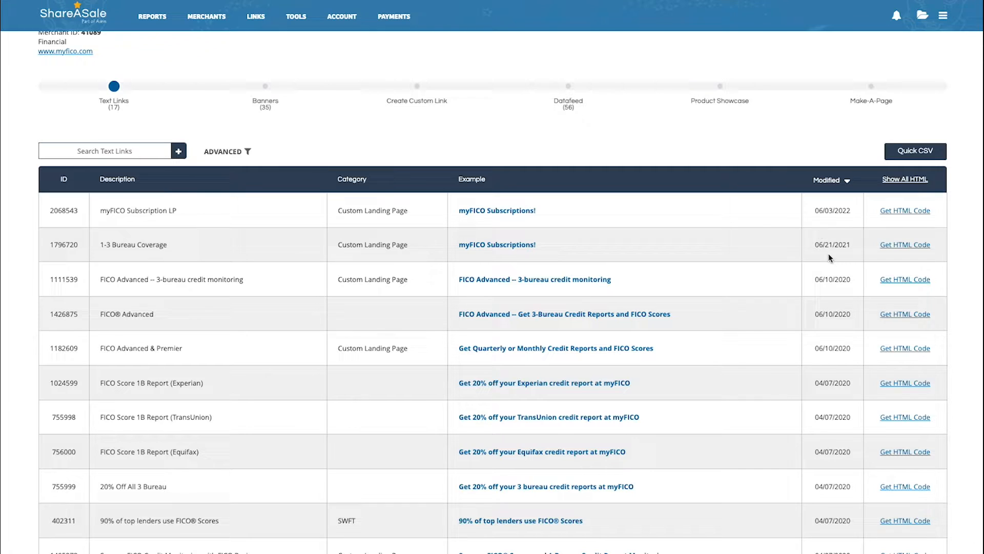
mouse_move(799, 238)
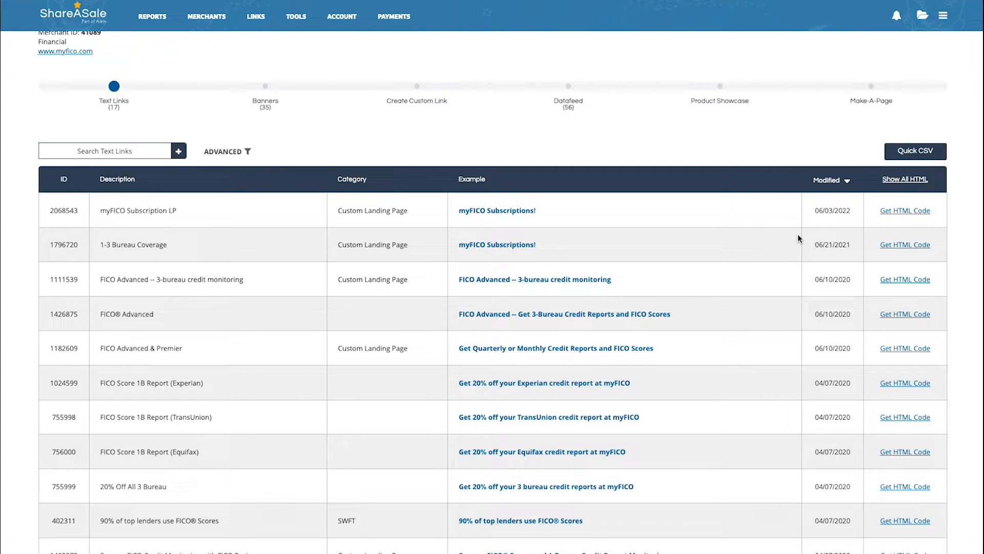
mouse_move(212, 216)
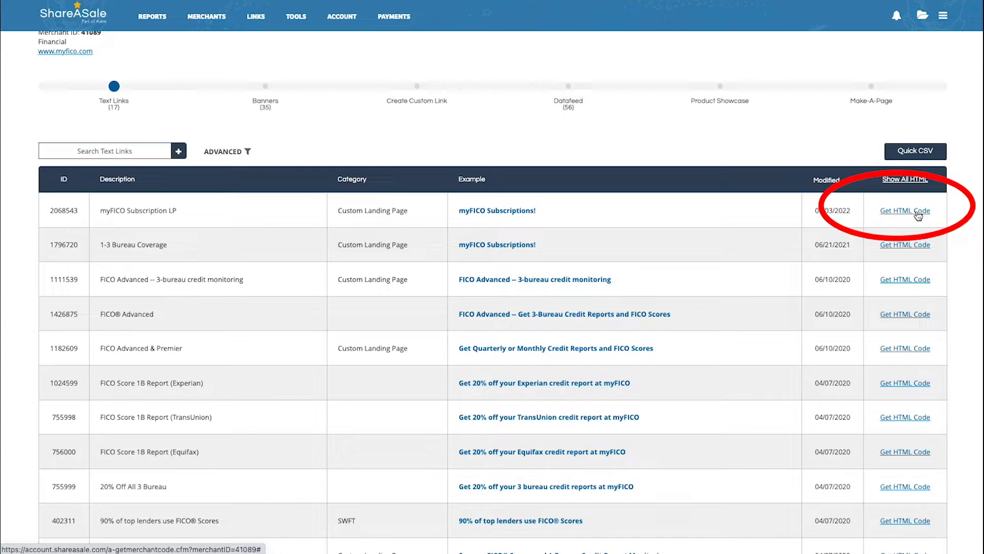
Step: Reveal the HTML code for the myFICO Subscription LP link and select its URL-only tracking link
click(905, 211)
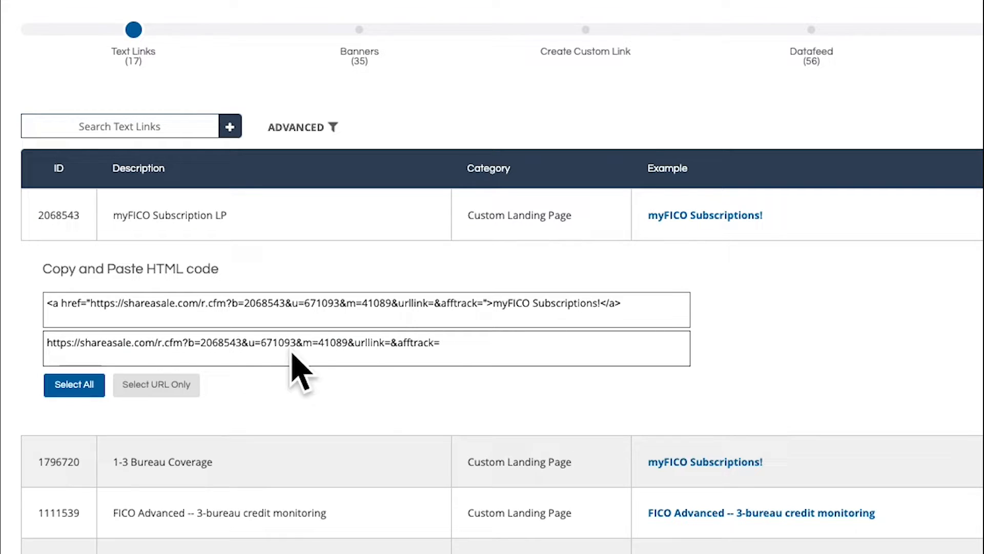
click(156, 384)
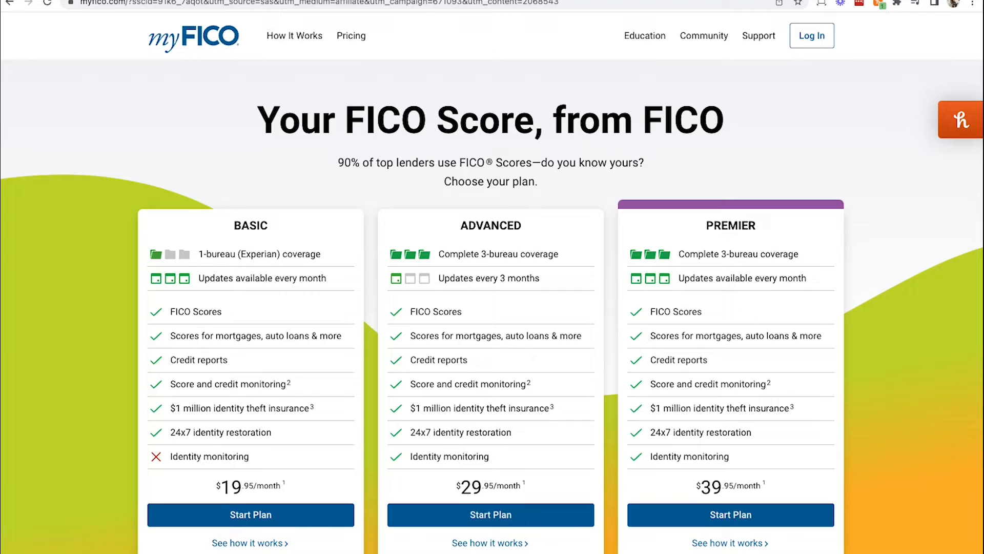
Step: After viewing the myFICO plans page, go to FICO's Create Custom Link generator
scroll(down, 3)
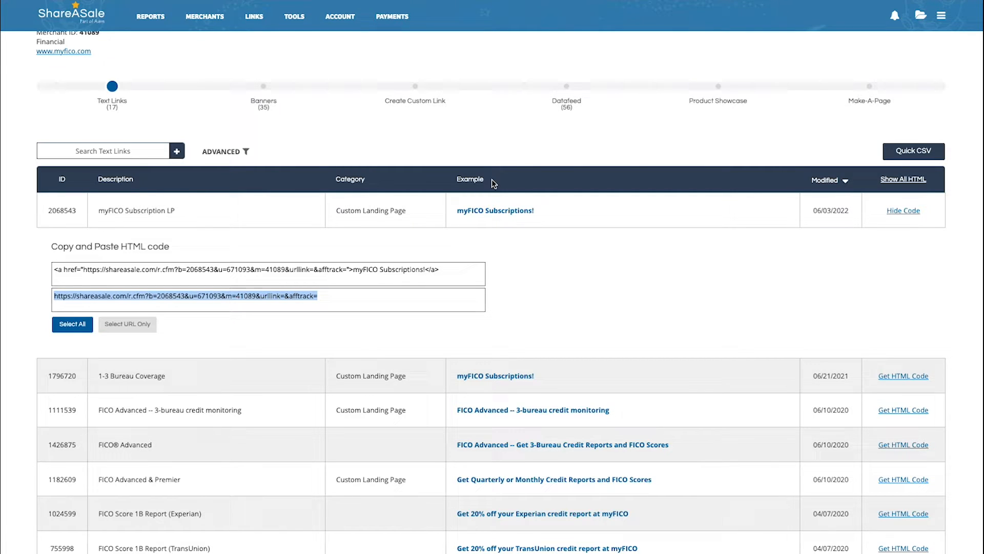
click(414, 88)
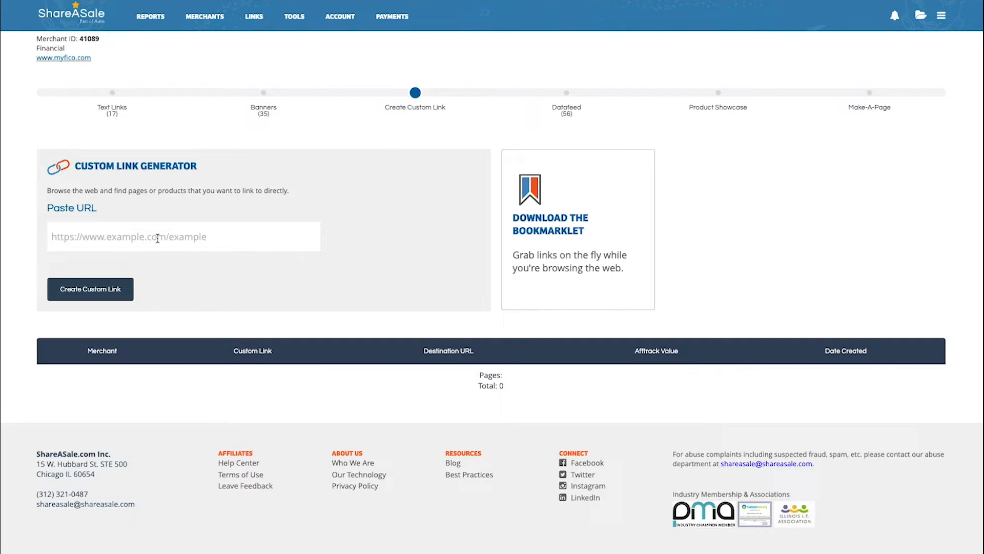
click(62, 58)
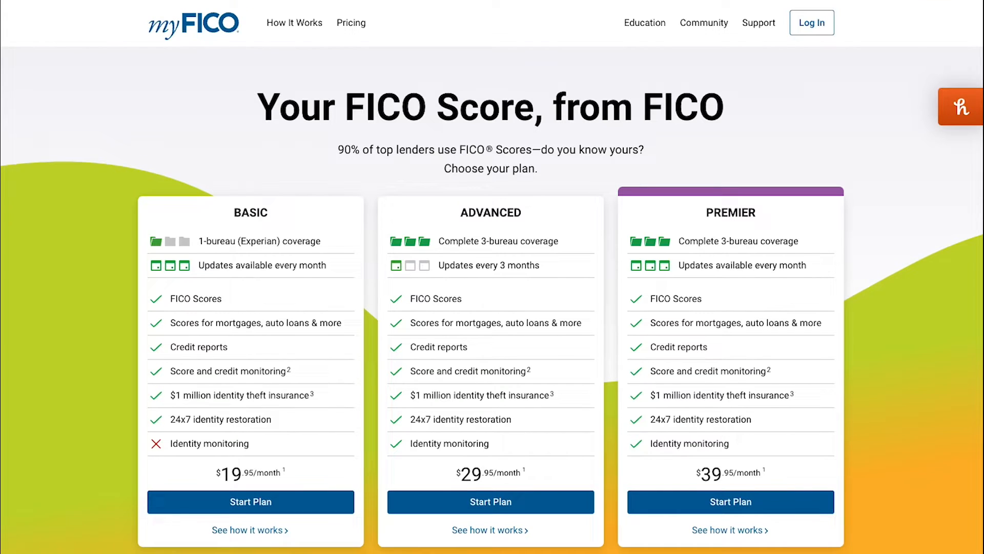
click(294, 22)
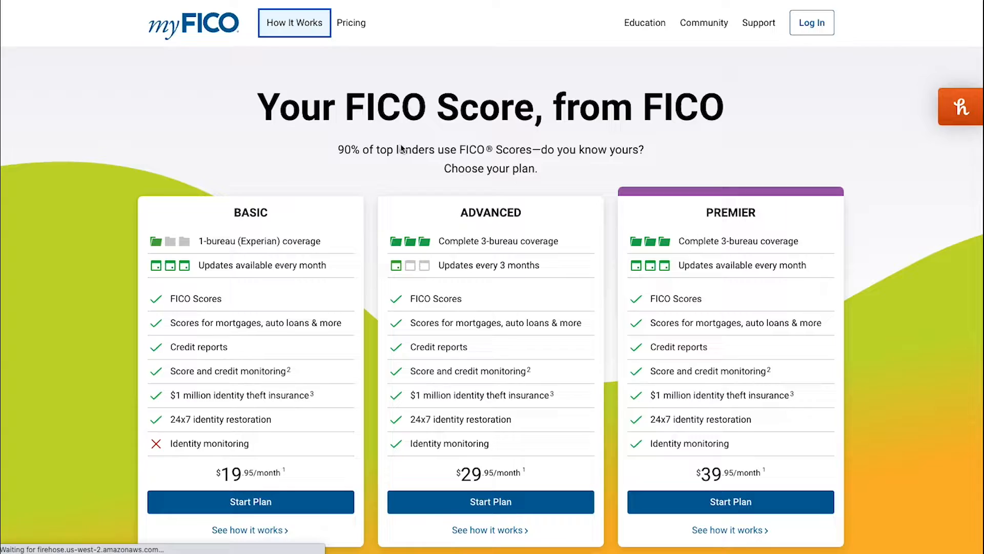
click(294, 22)
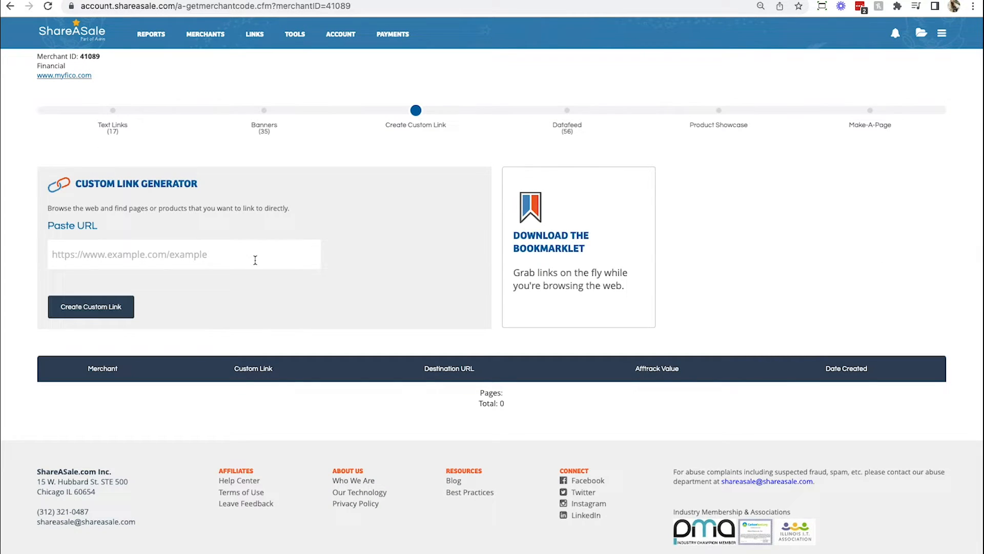
Step: Create a custom link to myfico.com/products/fico-score-how-it-works and get its short link shrsl.com/3oyeb
text(https://www.myfico.com/products/fico-score-how-it-works)
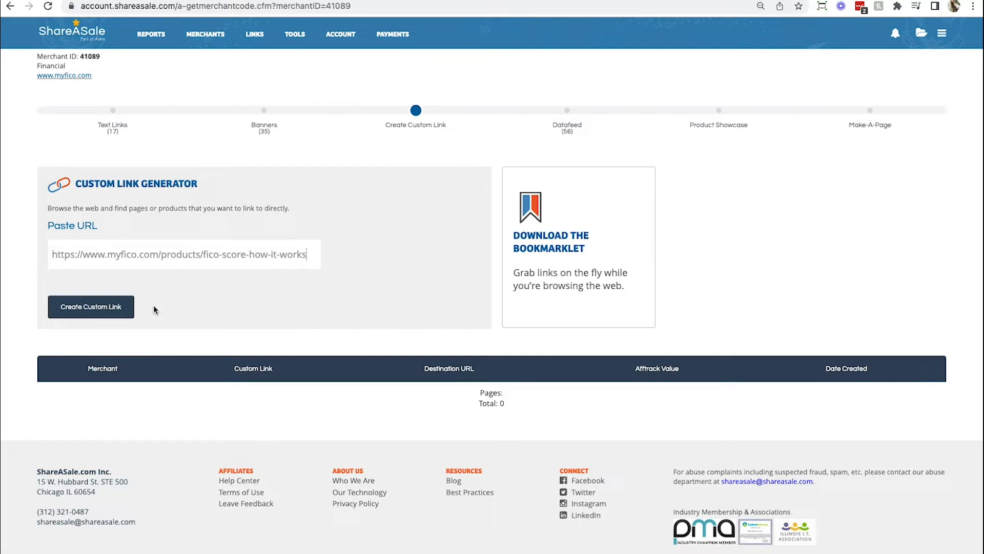
click(91, 306)
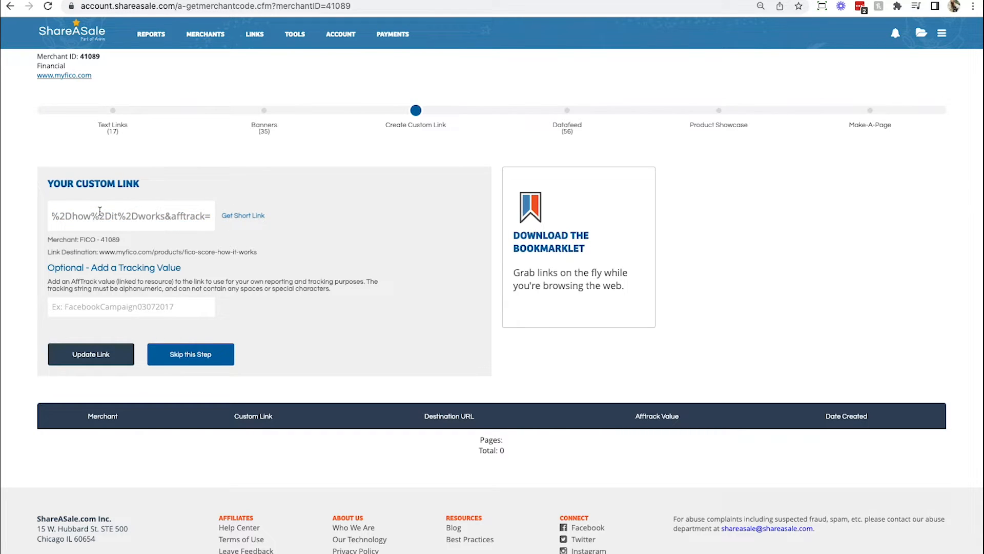
triple_click(130, 216)
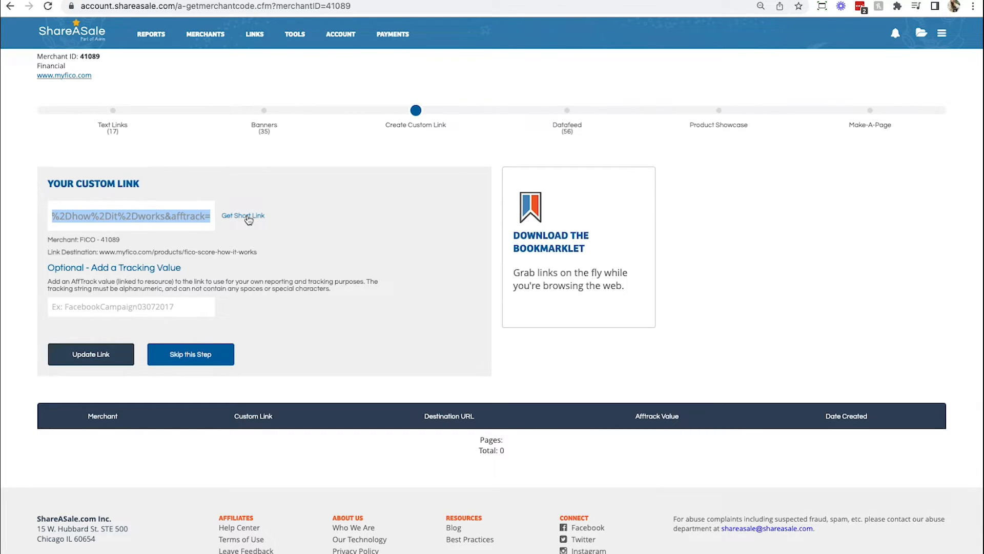
click(243, 216)
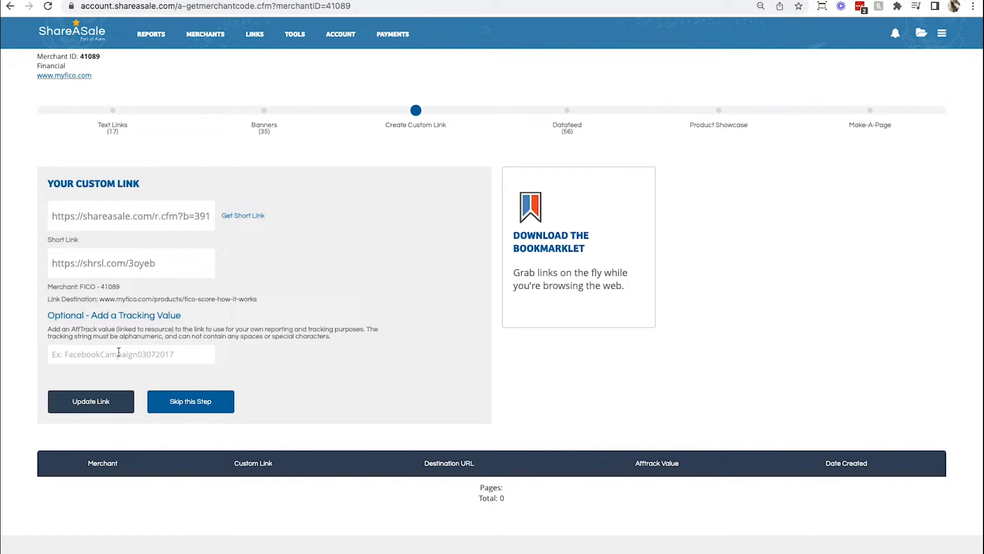
Step: Add the affiliate tracking value creditscorevid to the custom link and save it
text(c)
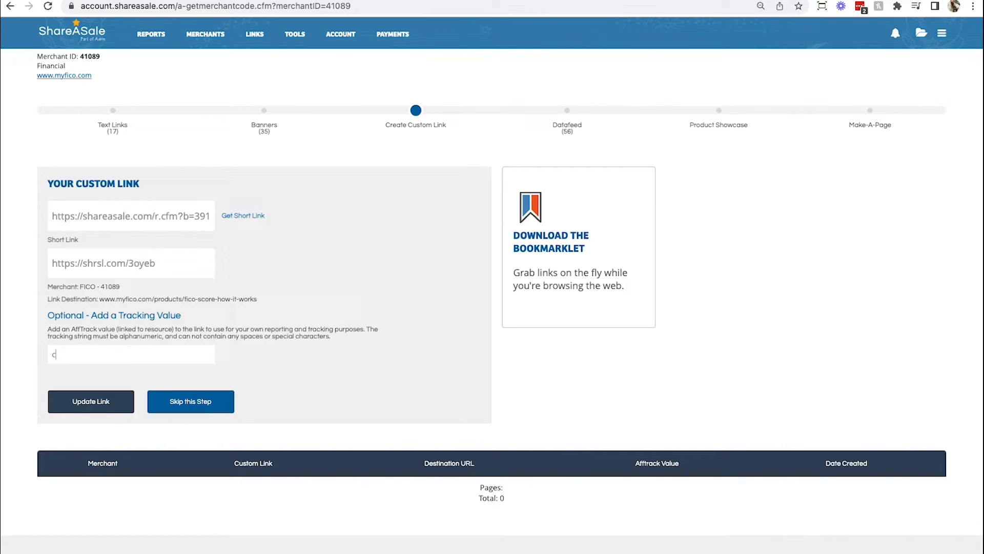
text(credit)
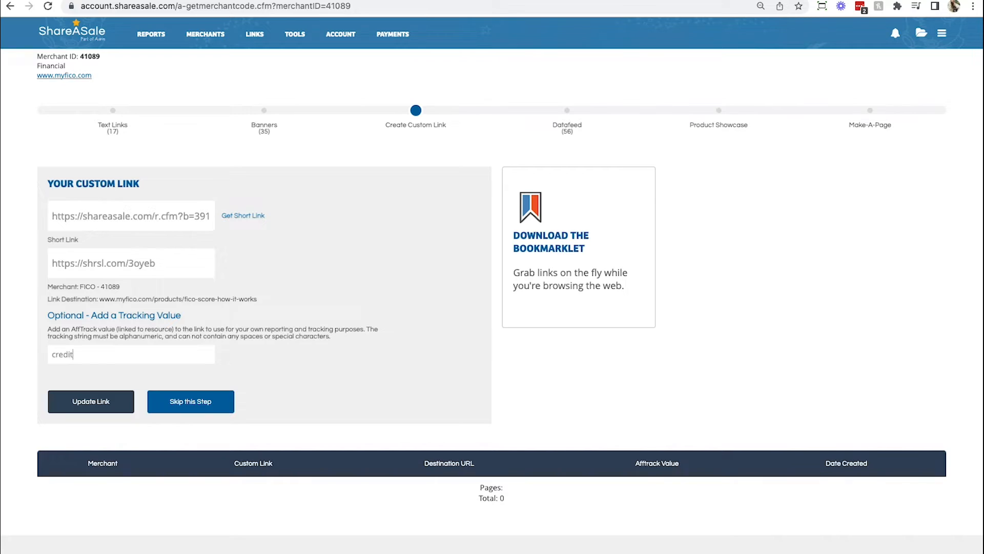
text(scorevid)
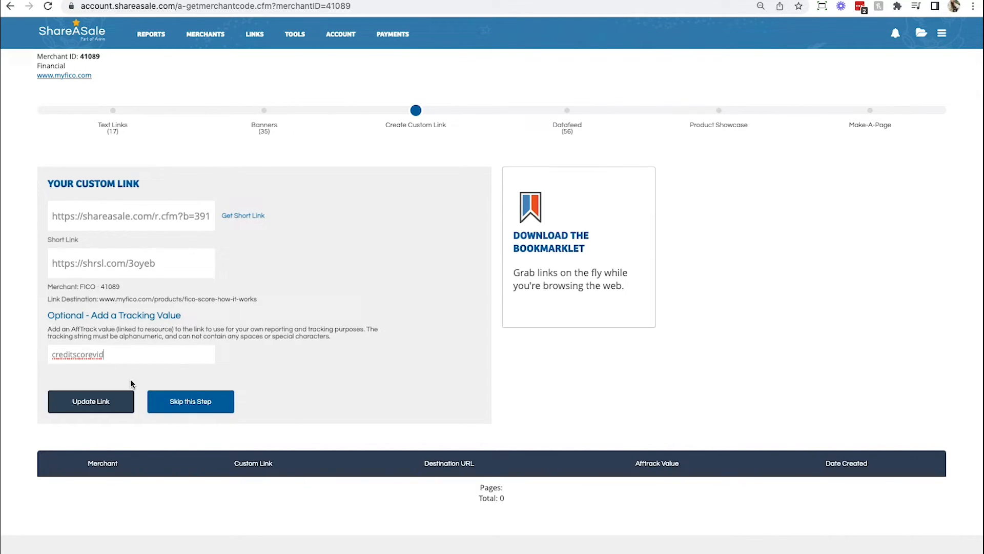
click(90, 401)
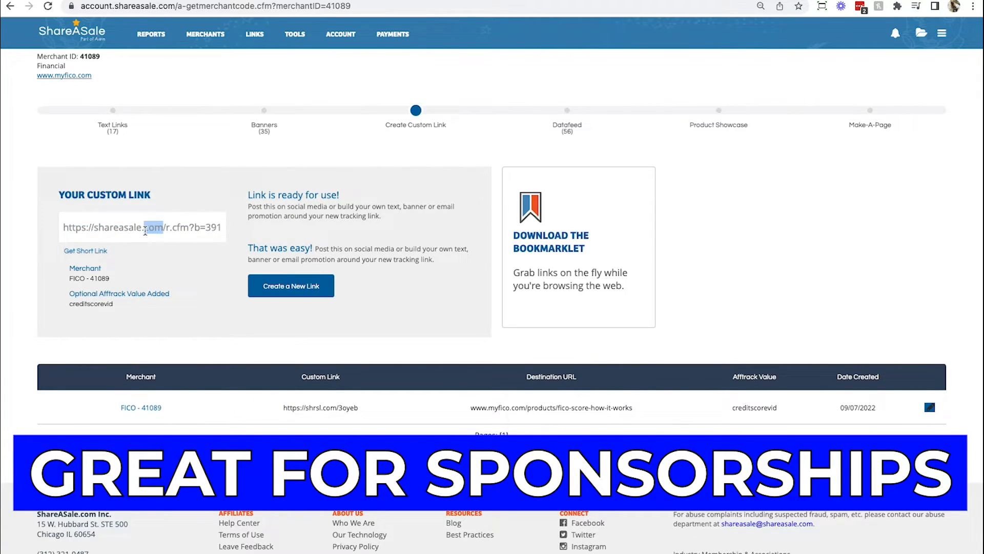
Step: Select the saved custom tracking link and get its shortened shrsl.com version
triple_click(142, 228)
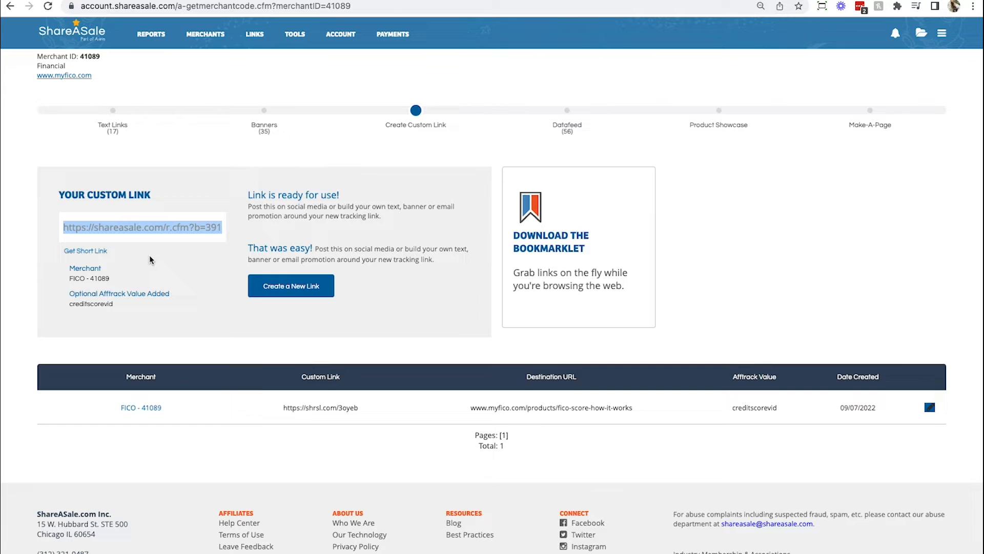
click(85, 250)
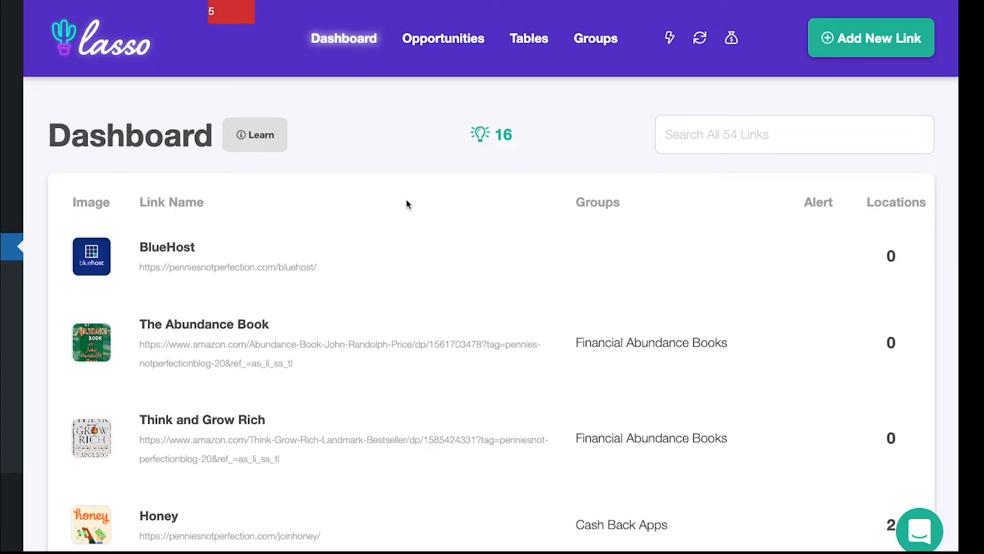
scroll(down, 3)
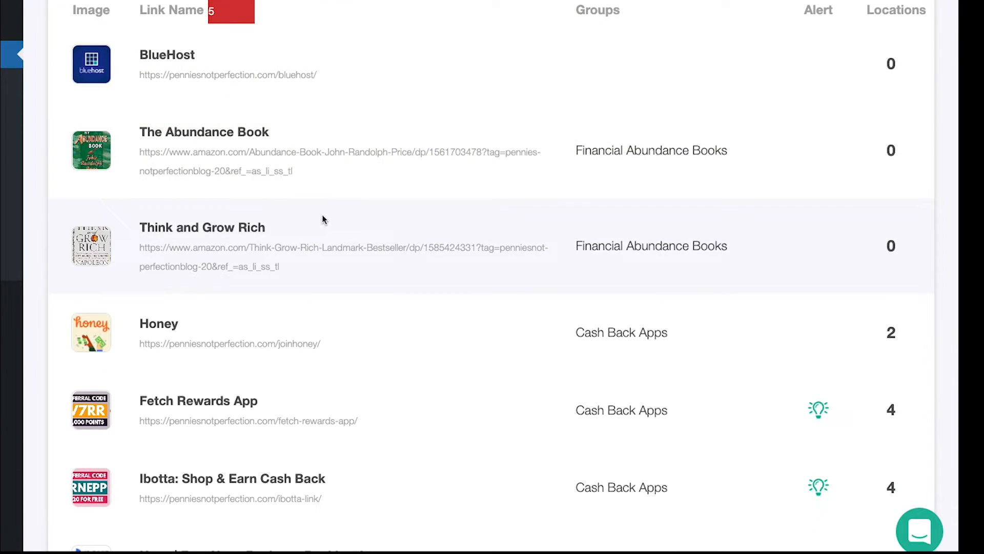
scroll(down, 3)
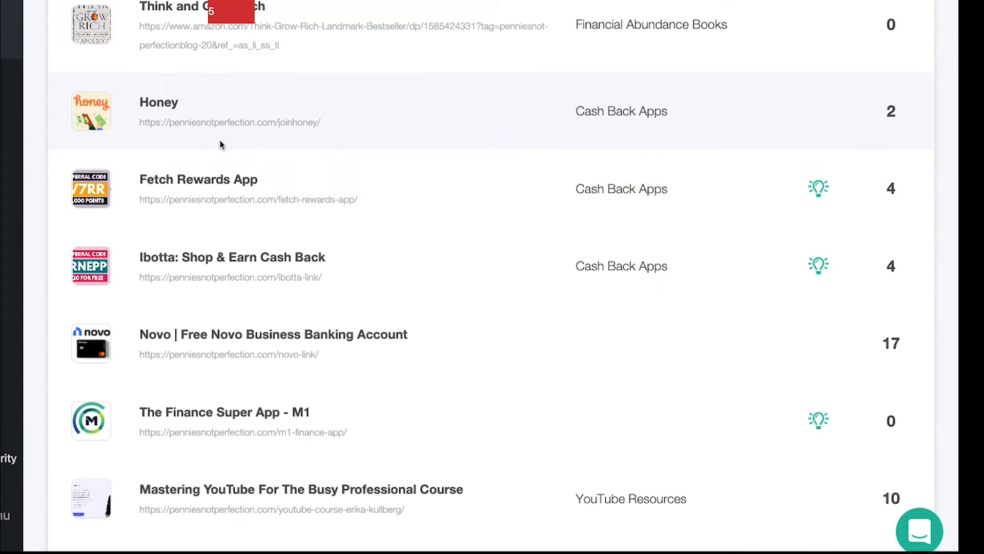
scroll(up, 3)
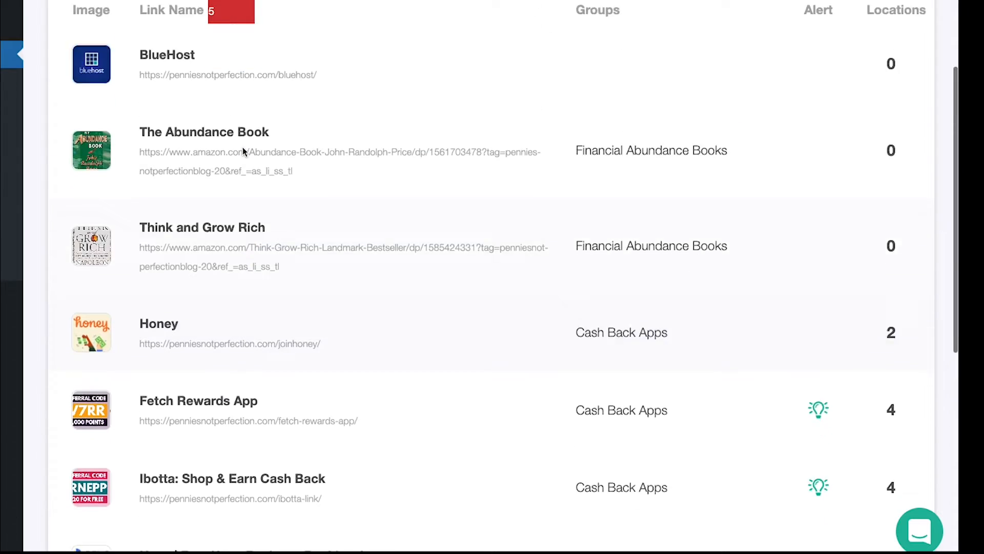
scroll(up, 3)
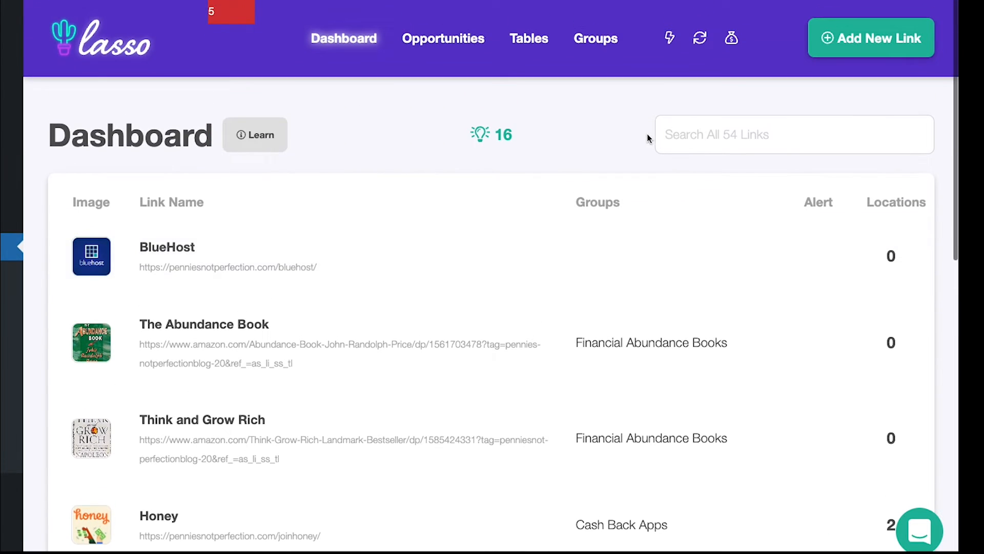
click(793, 134)
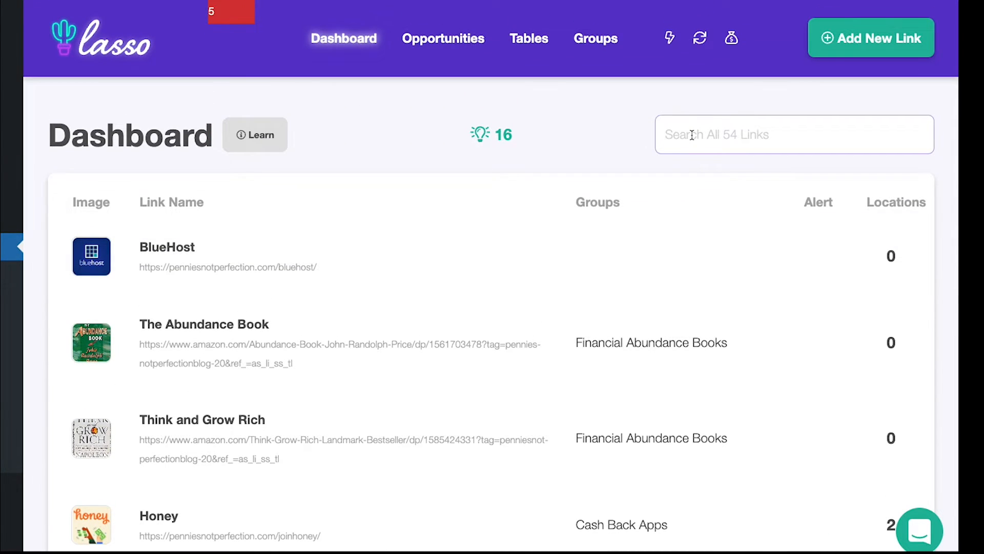
mouse_move(579, 225)
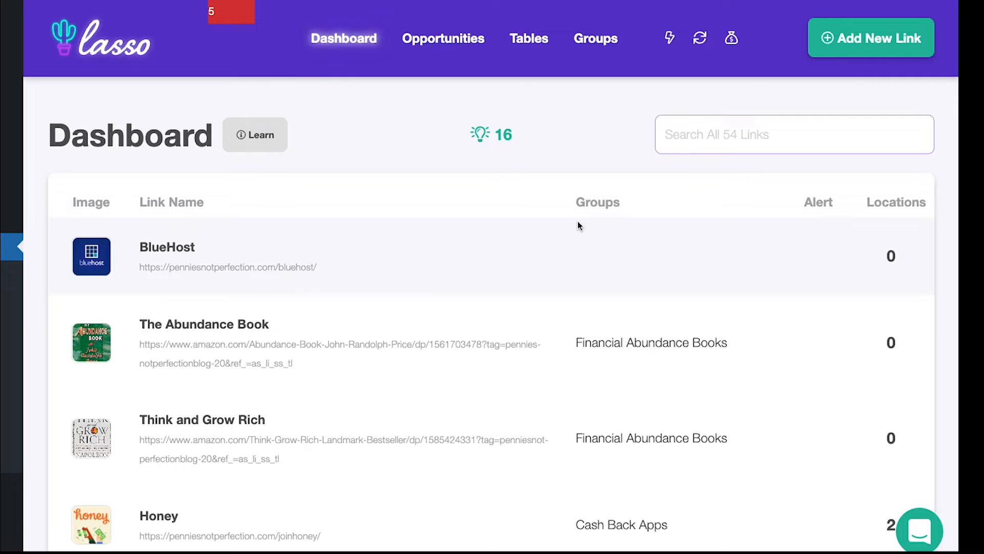
mouse_move(372, 283)
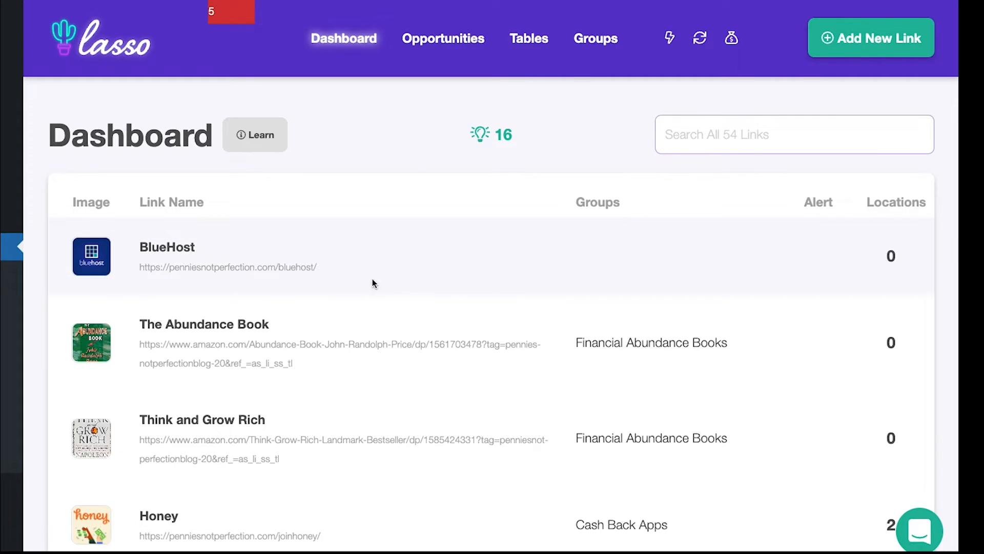
mouse_move(170, 283)
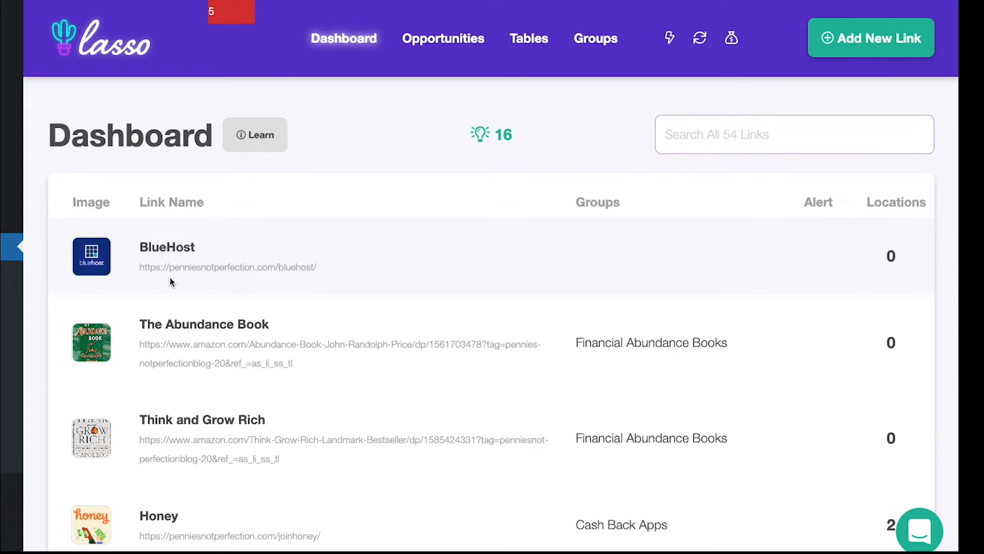
mouse_move(150, 287)
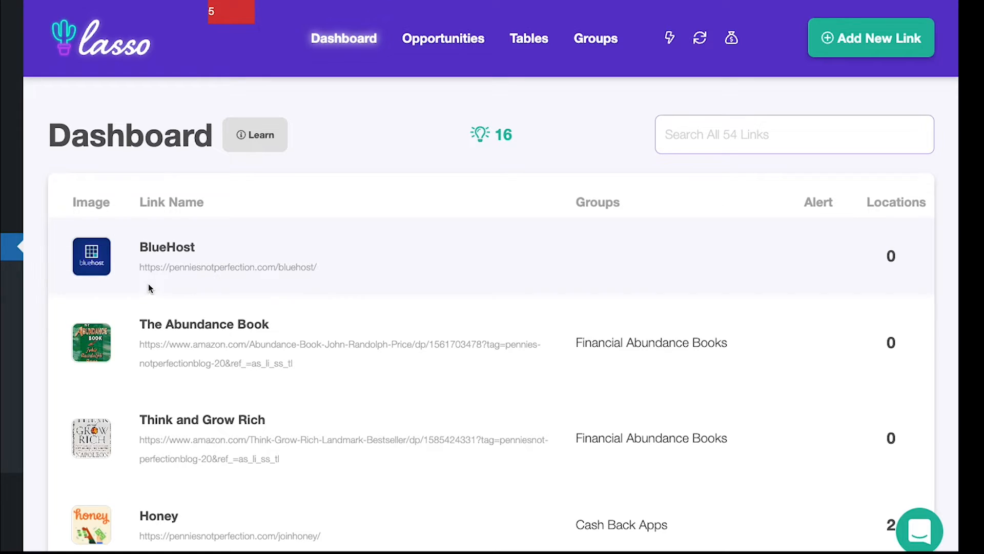
mouse_move(334, 284)
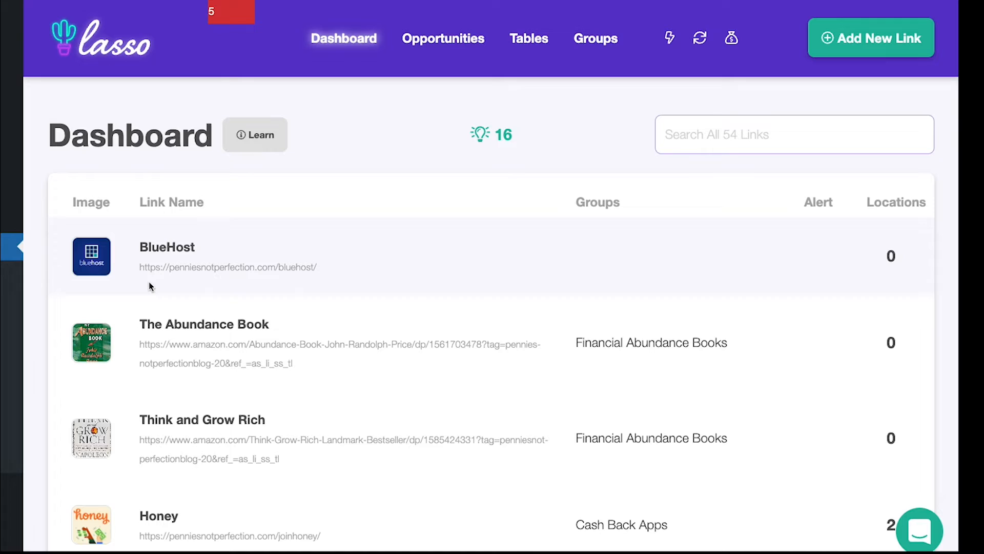
mouse_move(485, 259)
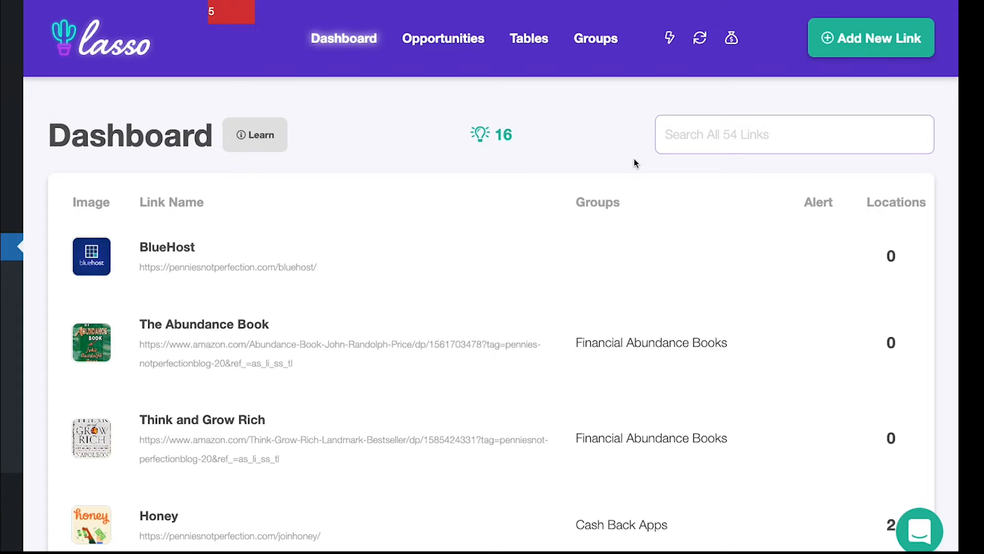
mouse_move(870, 39)
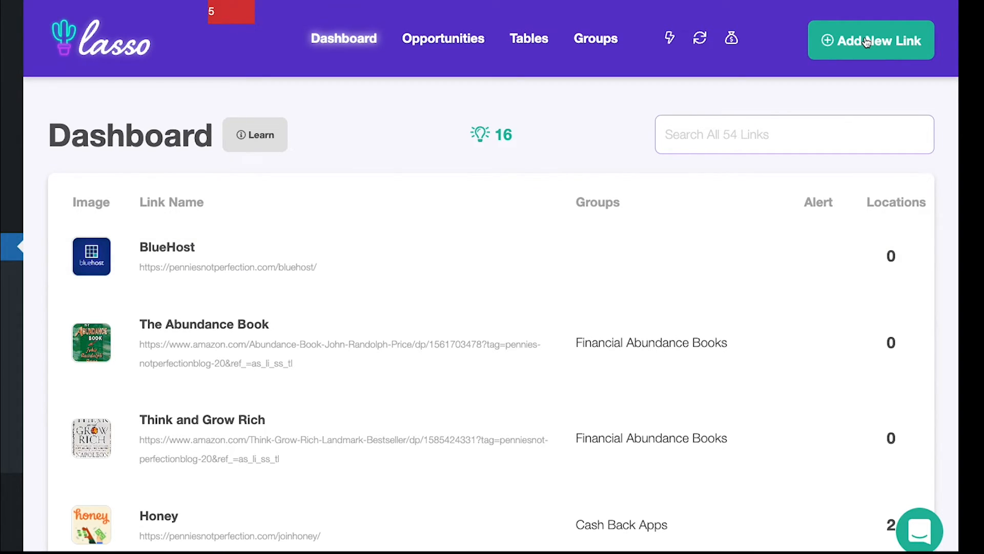
Step: Add the shrsl.com/3oyeb short link in Lasso as MyFICO with permalink myficoscores and save
click(871, 40)
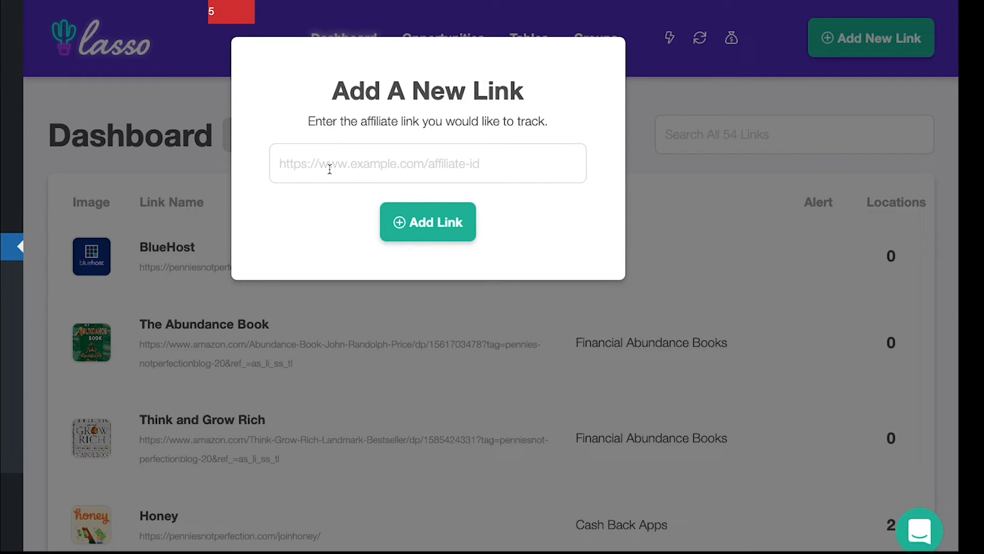
click(427, 222)
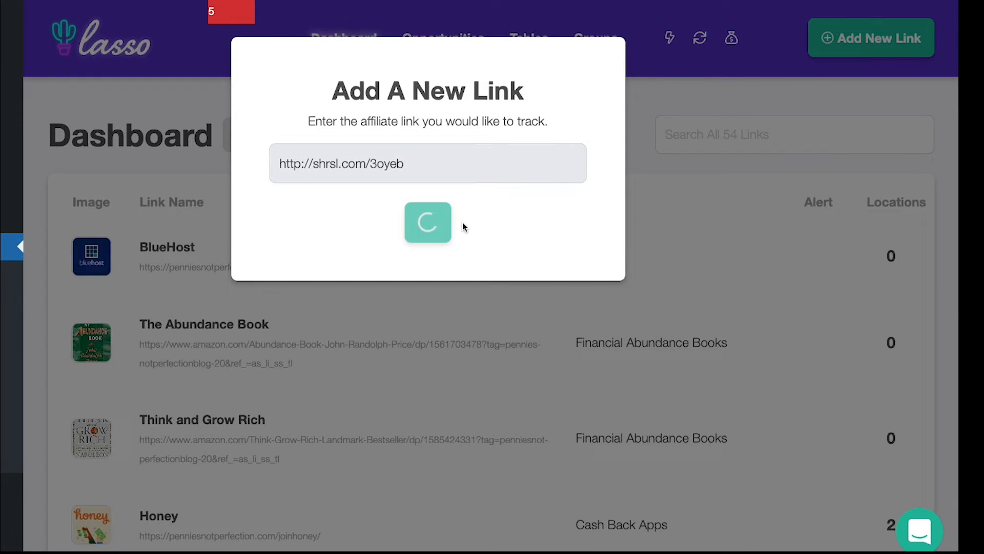
click(428, 222)
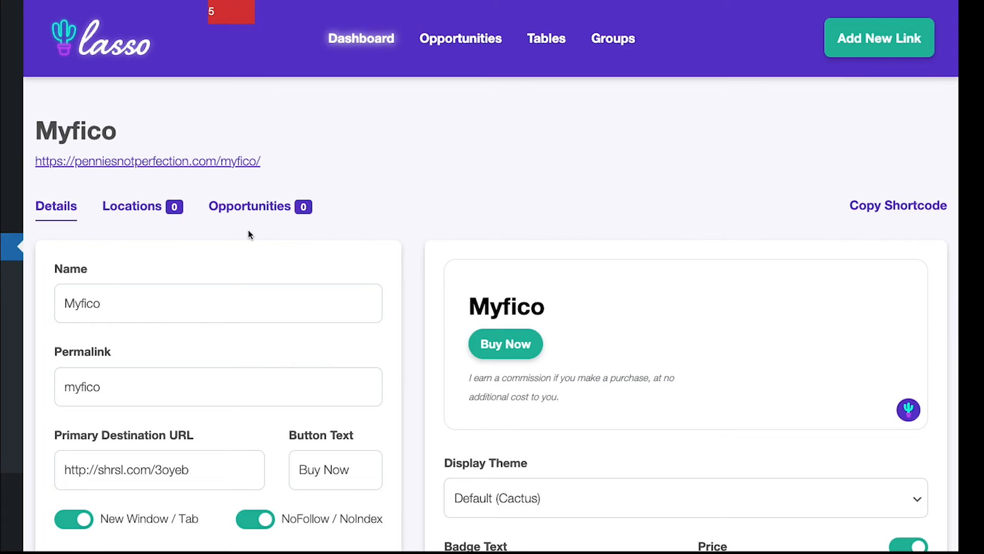
scroll(down, 3)
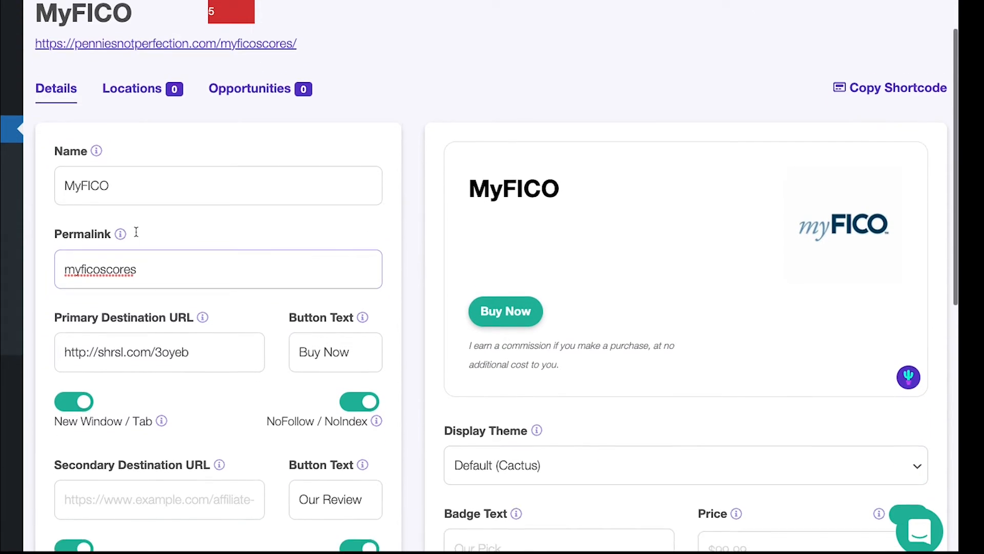
scroll(down, 3)
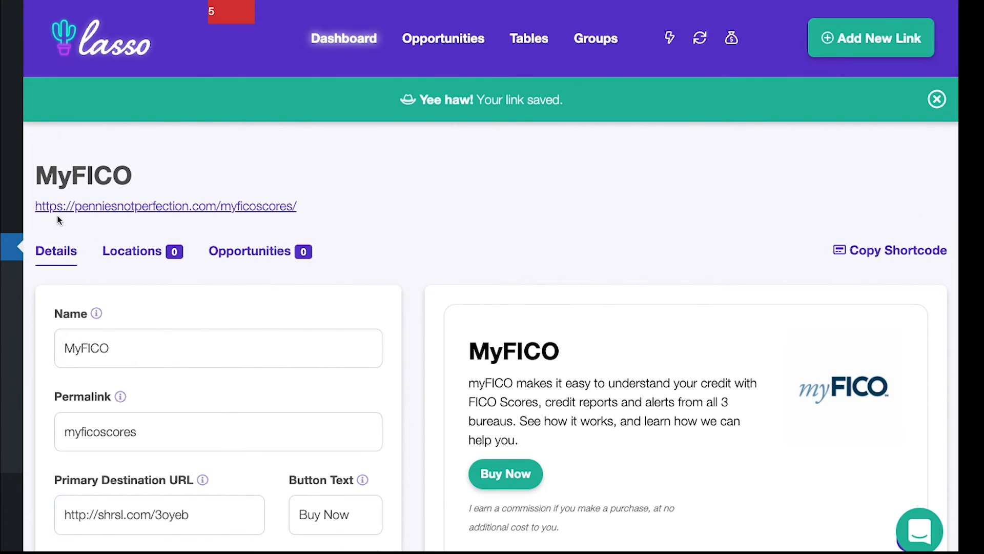
Step: Return to FICO's text links in ShareASale
click(166, 206)
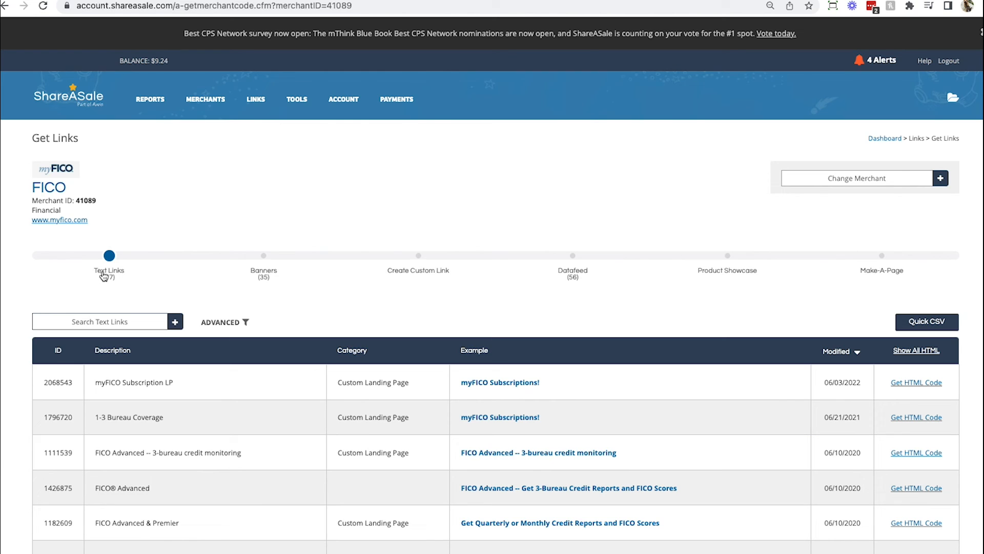
mouse_move(397, 307)
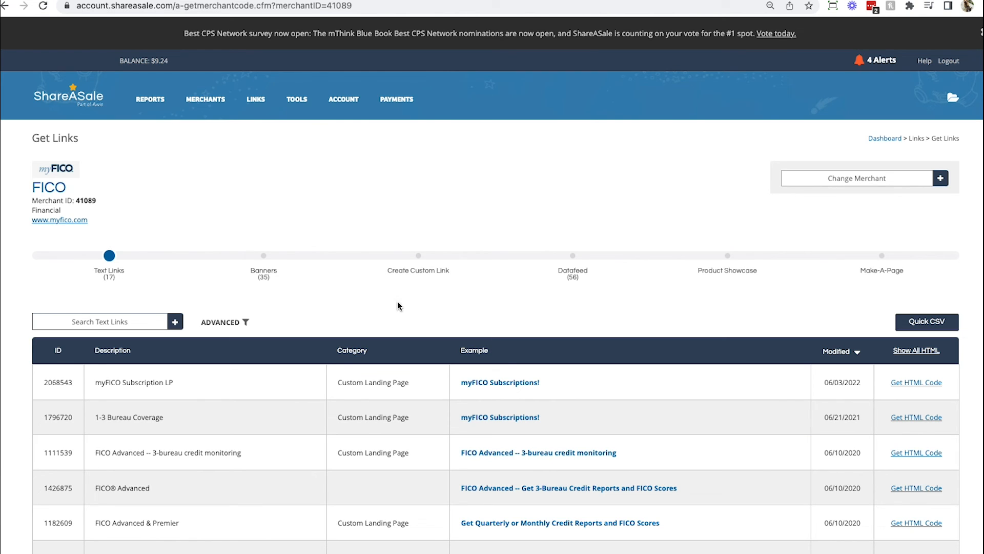